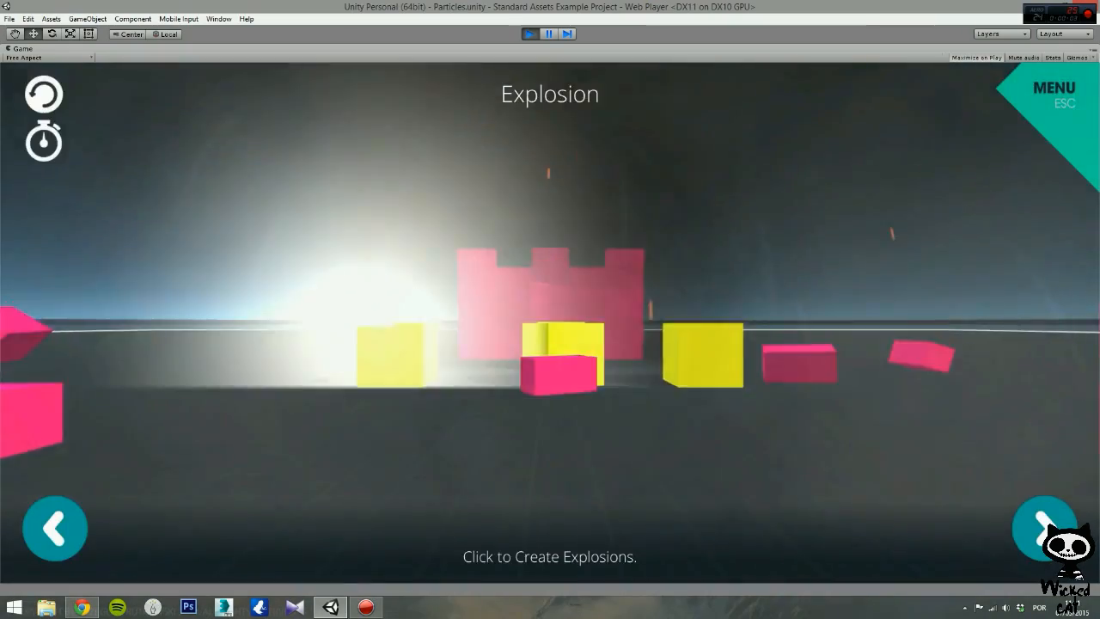
- Trigger an explosion in the Particles demo's Game view
left_click(1043, 528)
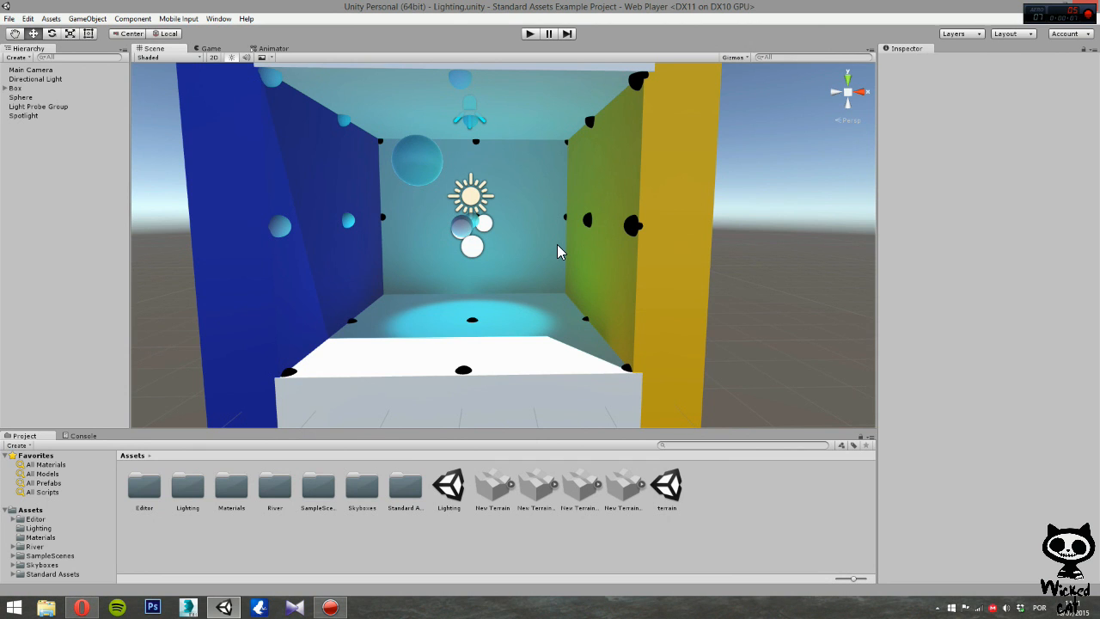
mouse_move(608, 262)
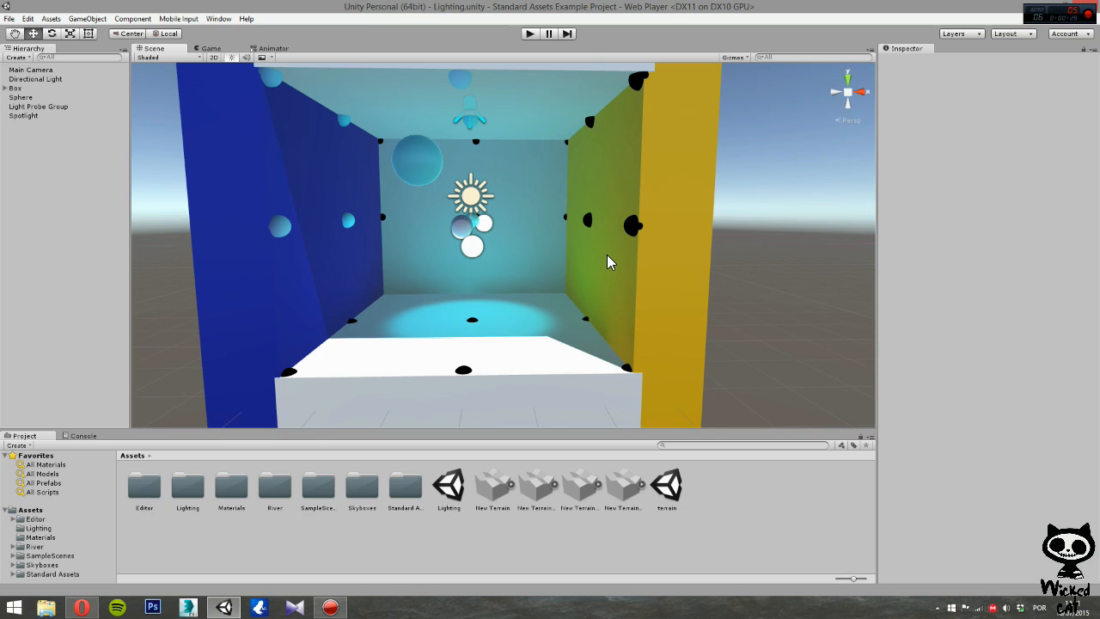
mouse_move(658, 238)
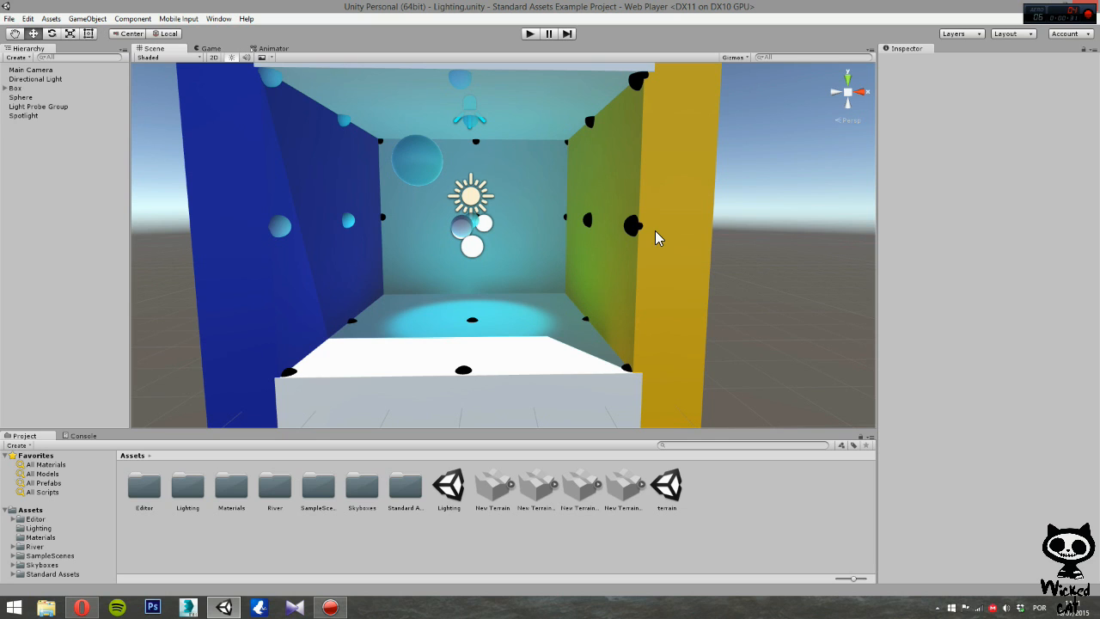
mouse_move(622, 238)
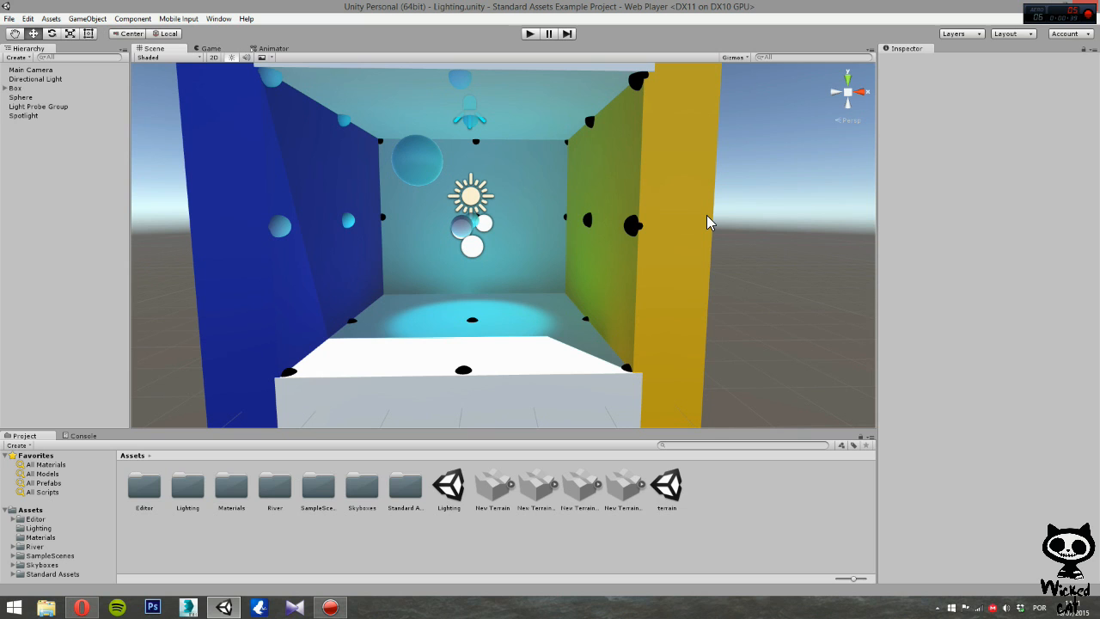
mouse_move(715, 226)
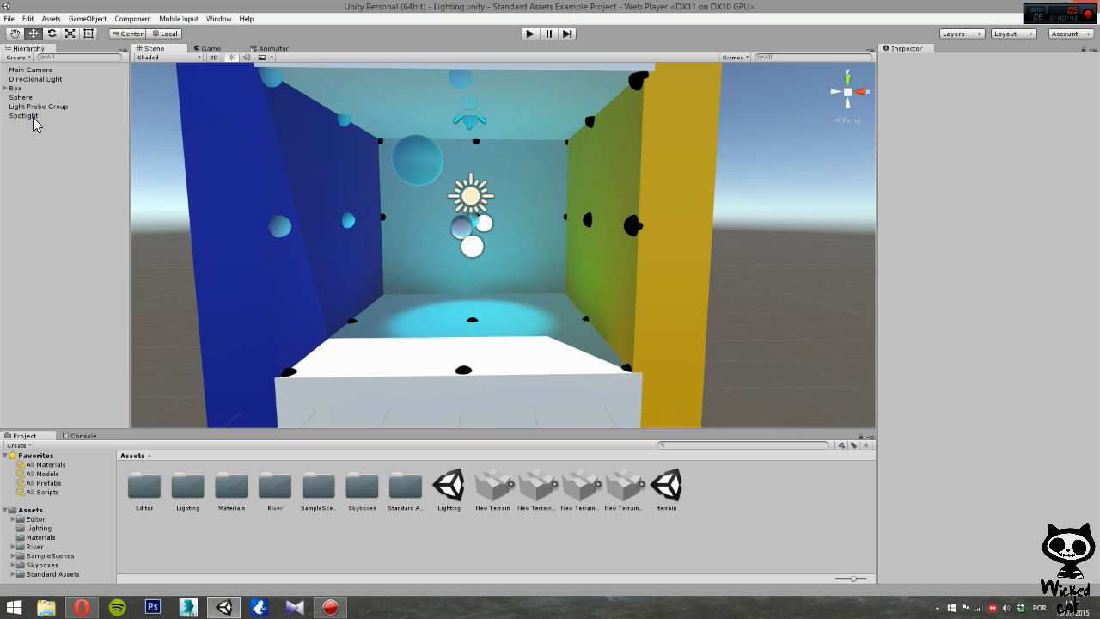
- Select the Spotlight in the Hierarchy and bring up the GameObject menu
left_click(23, 115)
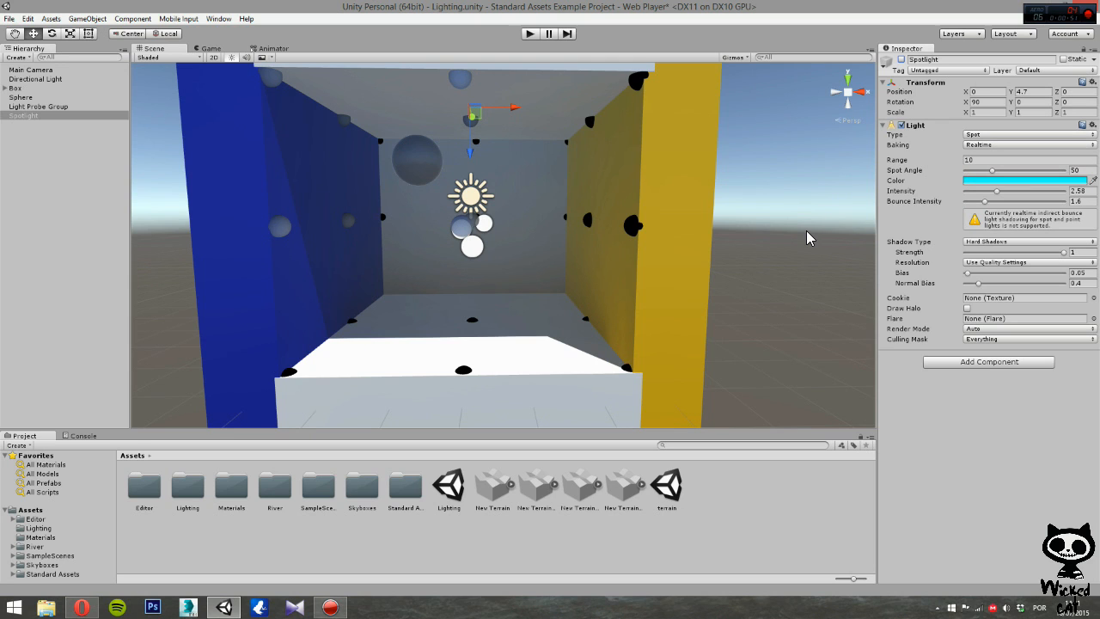
mouse_move(795, 230)
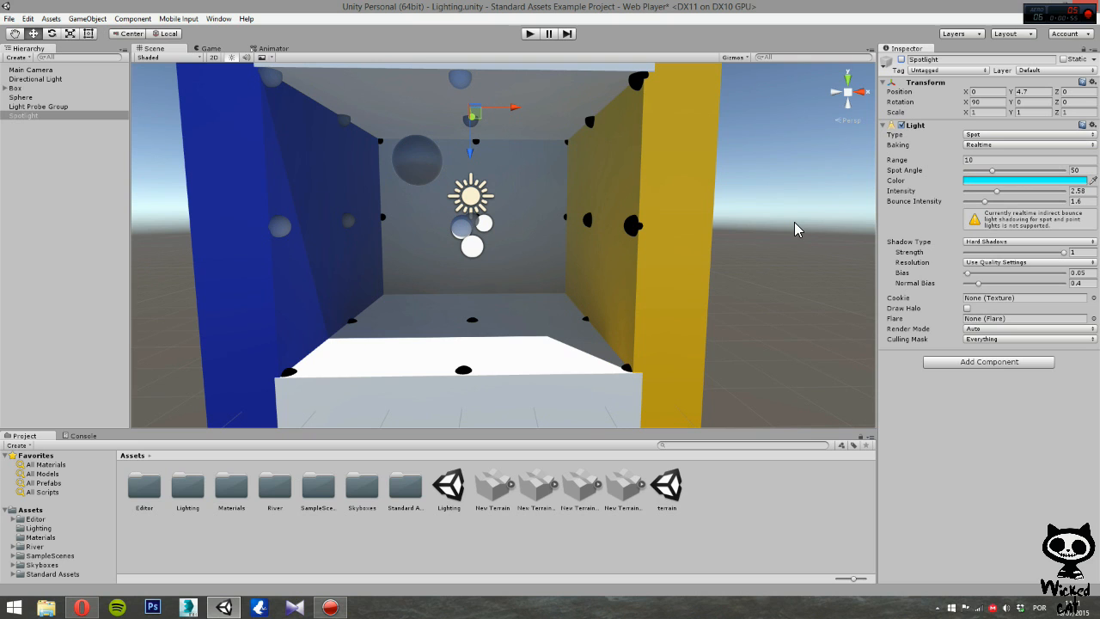
mouse_move(406, 133)
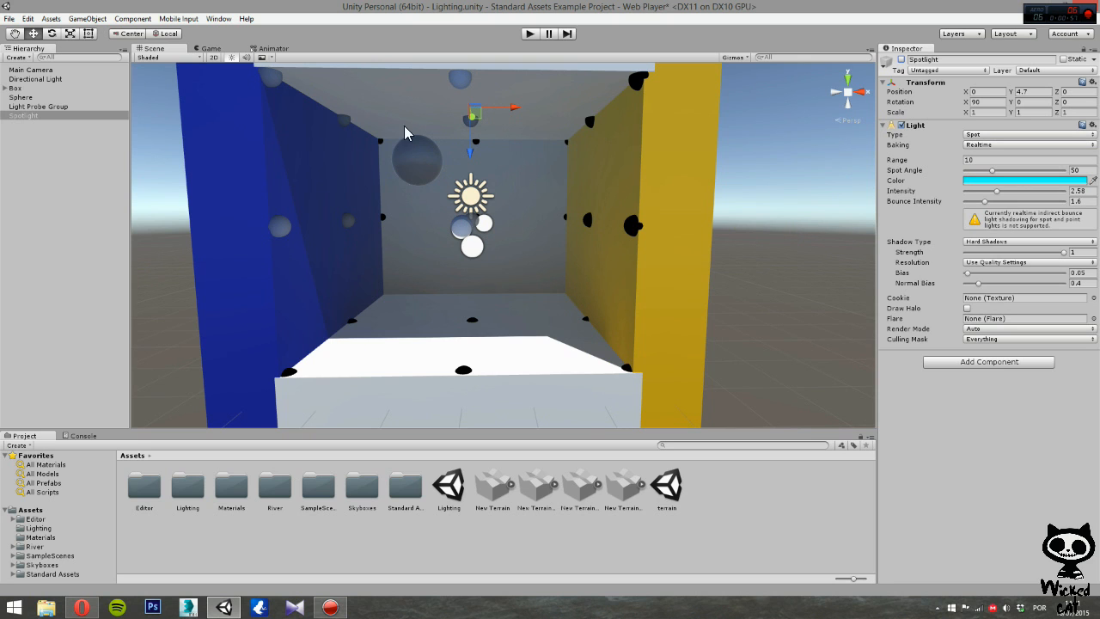
left_click(87, 18)
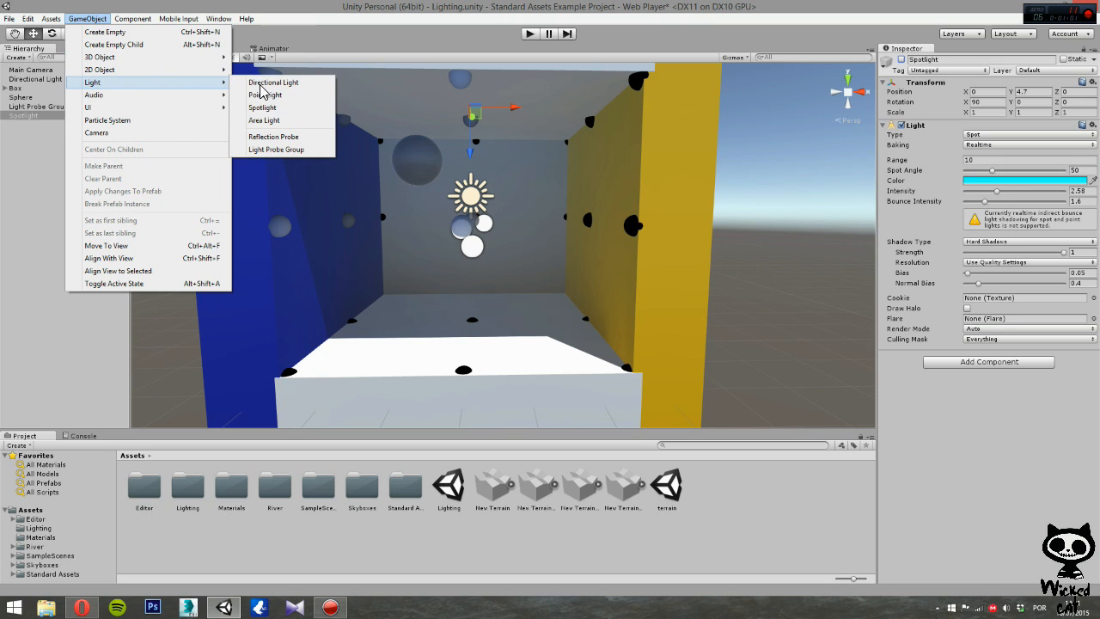
- Add an Area Light to the Lighting scene
left_click(264, 120)
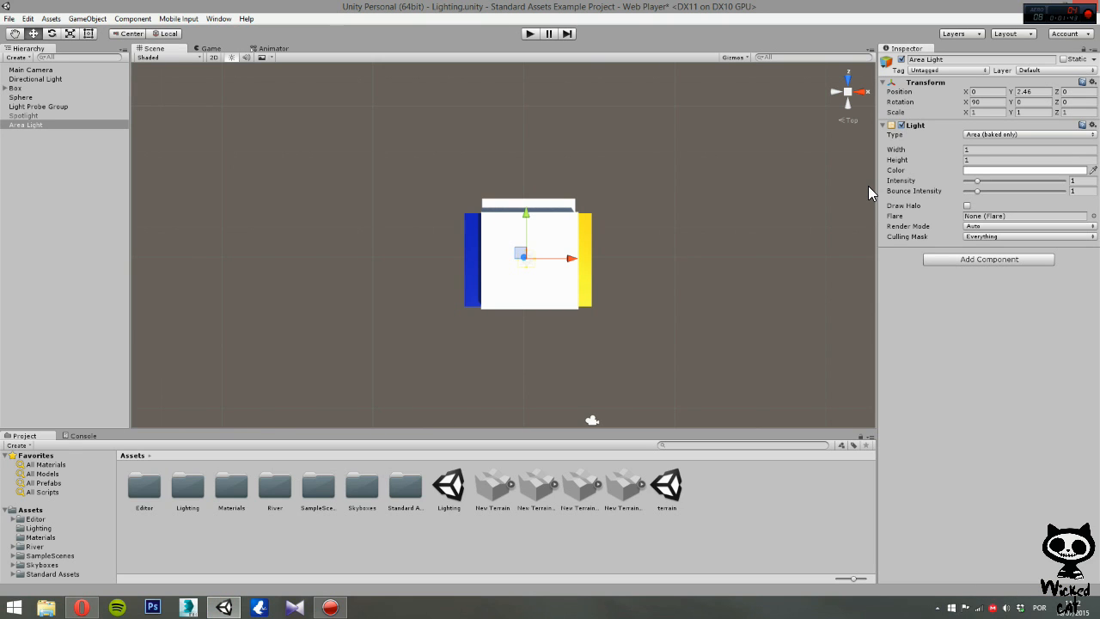
mouse_move(943, 182)
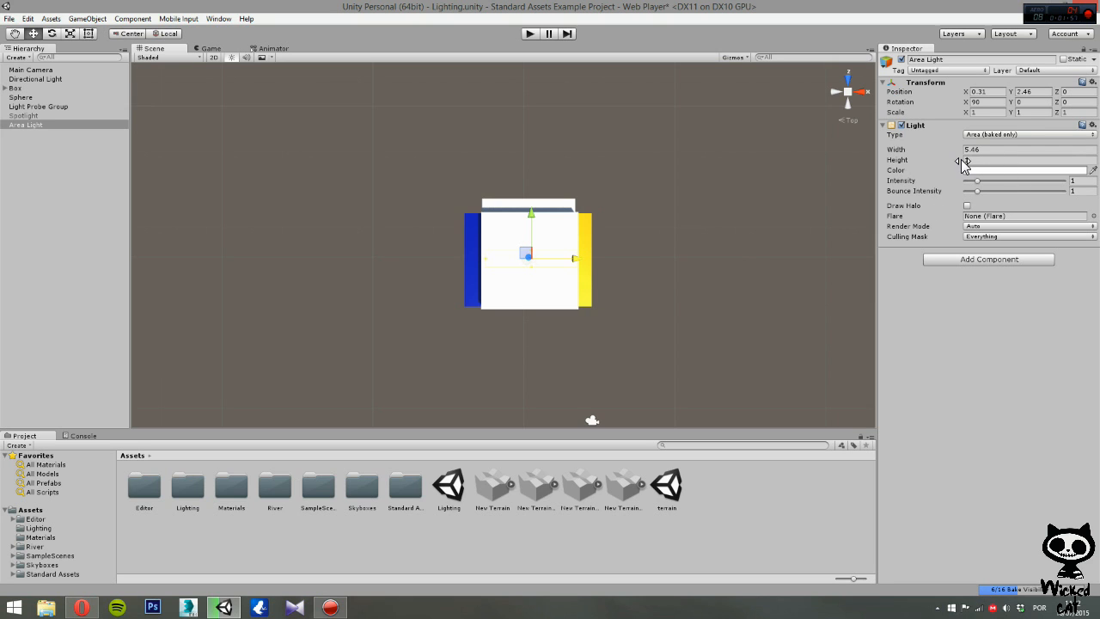
- Set the Area Light's size to 6 wide by 5.74 high
left_click(1025, 149)
type("6")
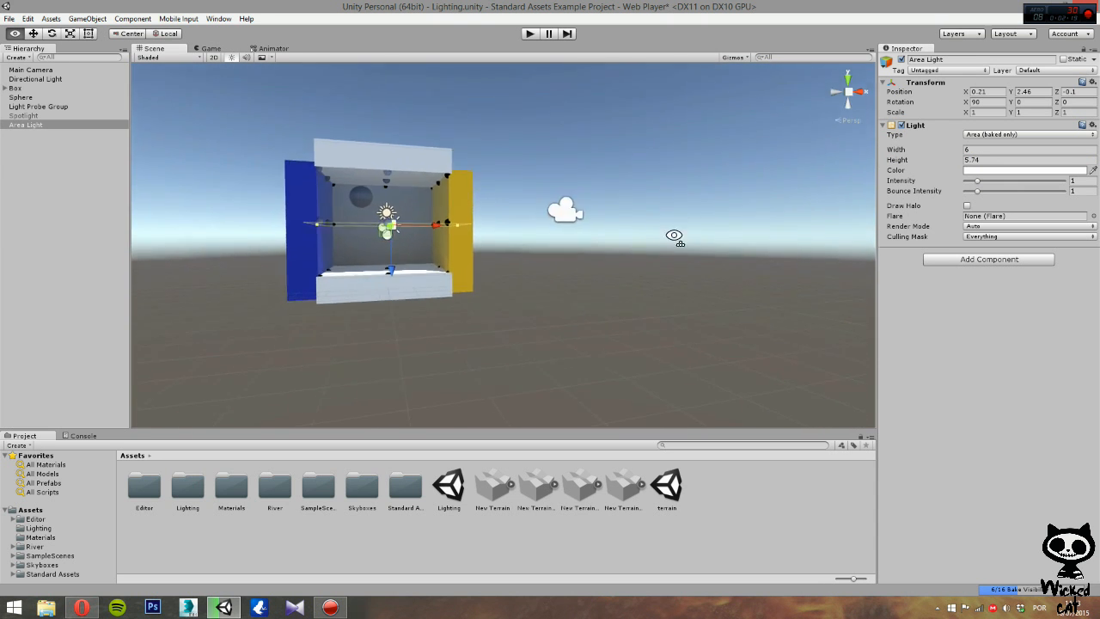
- Zoom in on the coloured box and its area light outline
left_click_drag(674, 236, 468, 320)
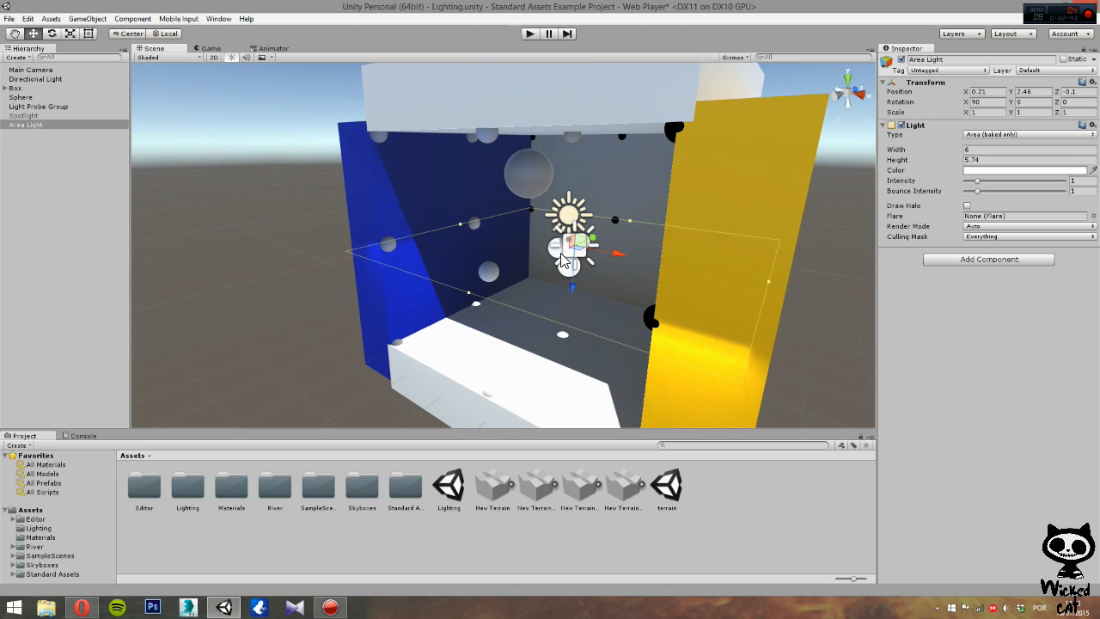
mouse_move(402, 243)
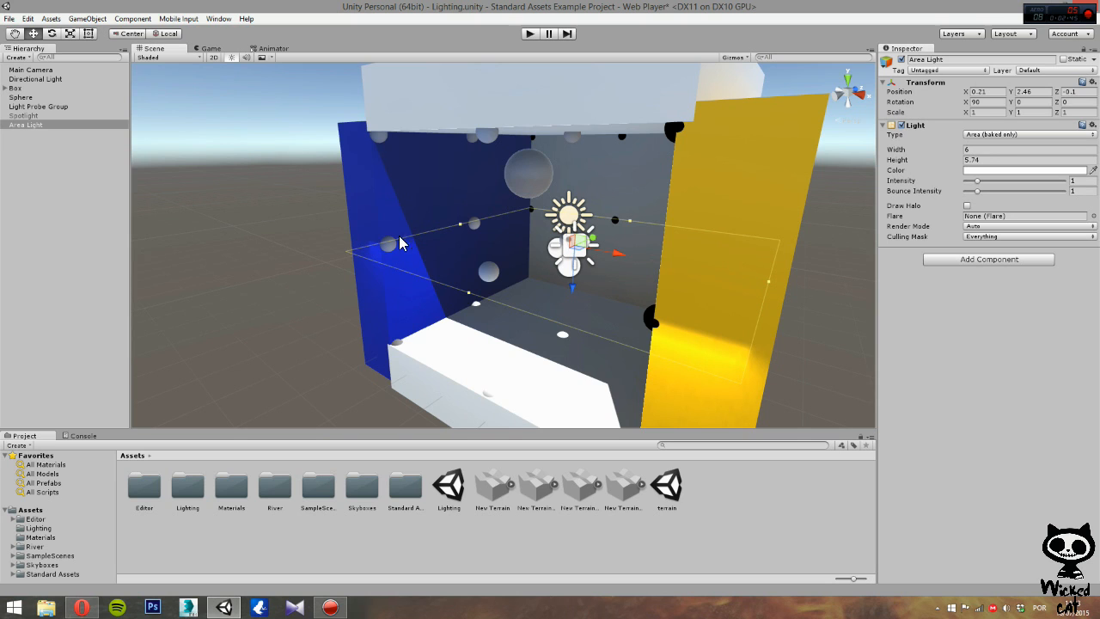
mouse_move(501, 208)
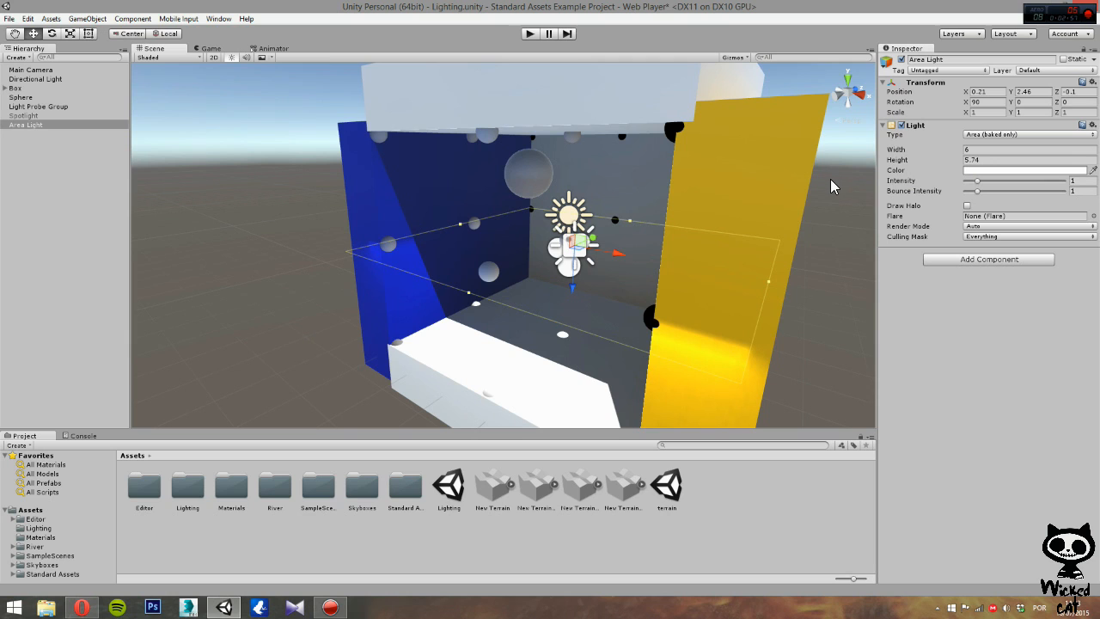
mouse_move(778, 370)
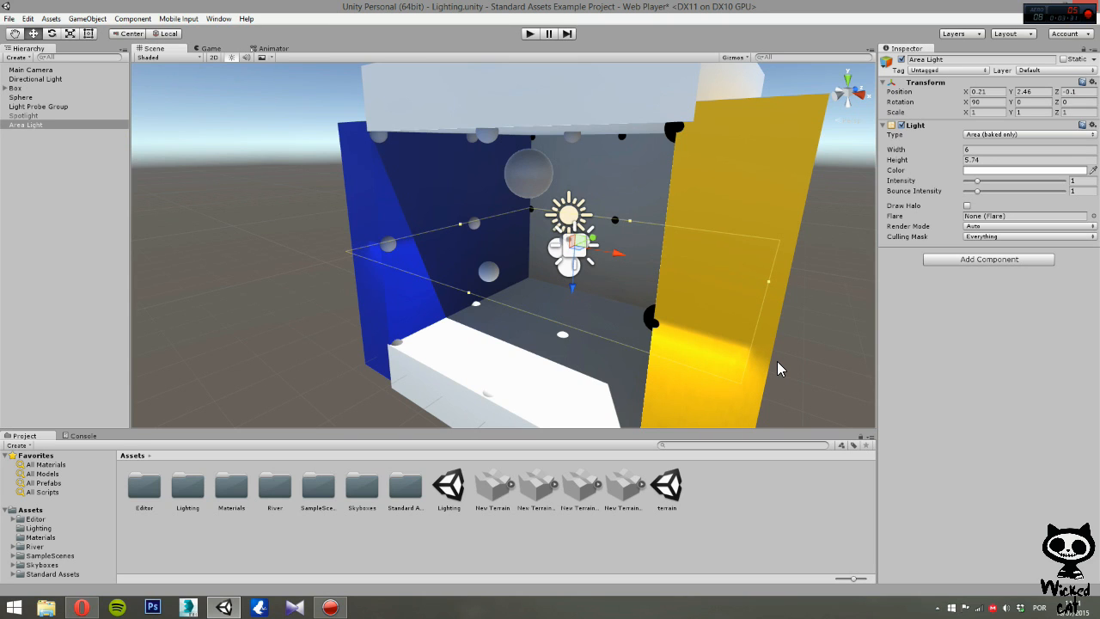
mouse_move(951, 336)
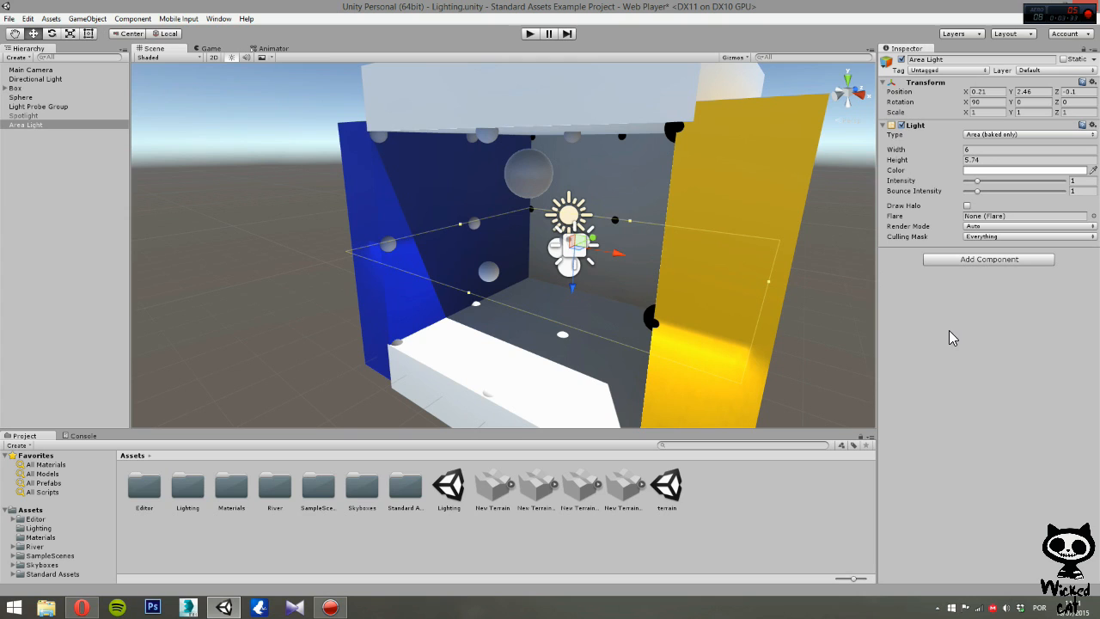
mouse_move(966, 222)
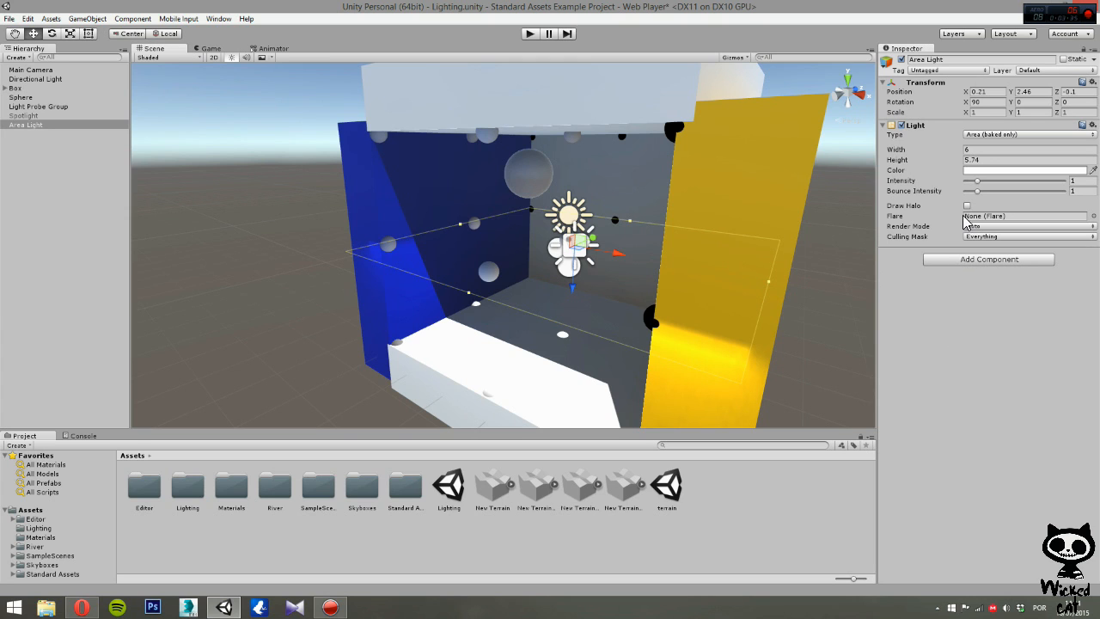
mouse_move(941, 213)
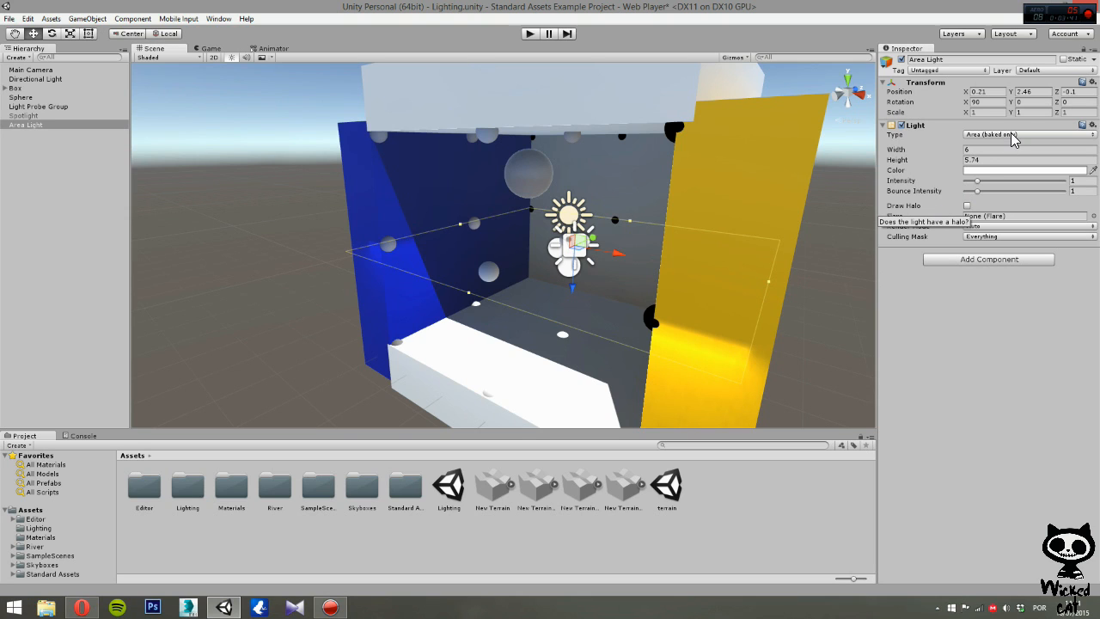
left_click(1027, 134)
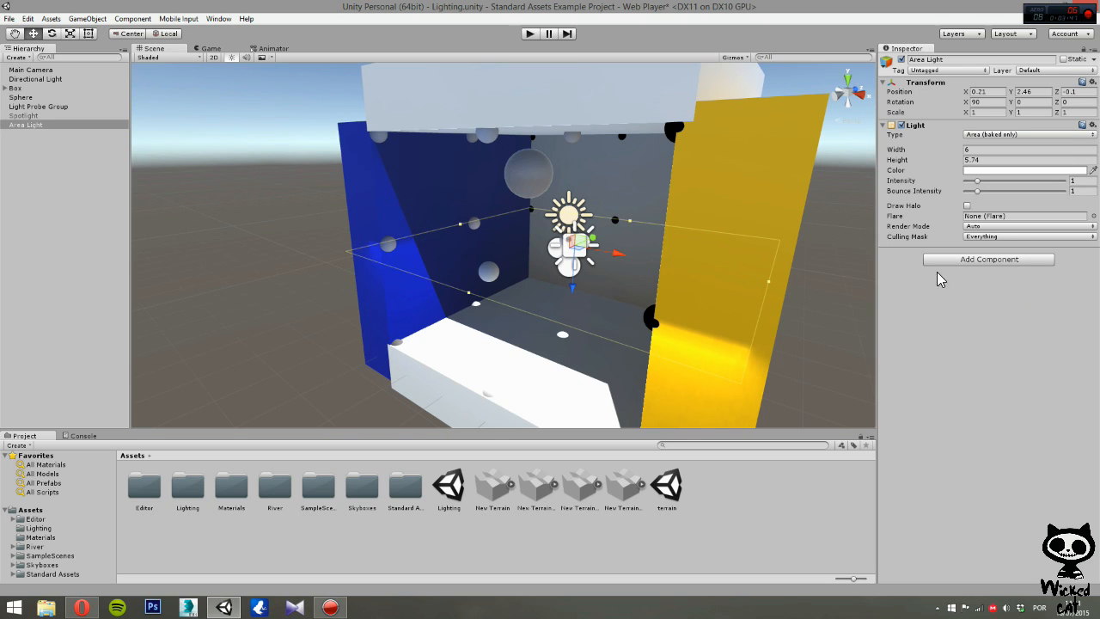
mouse_move(931, 186)
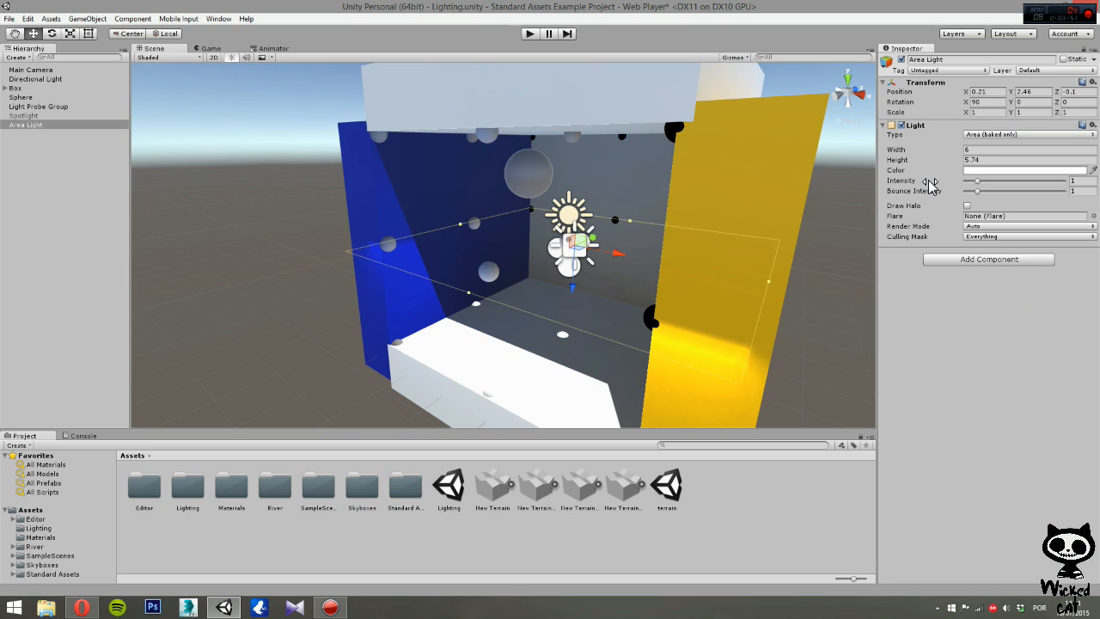
left_click(967, 206)
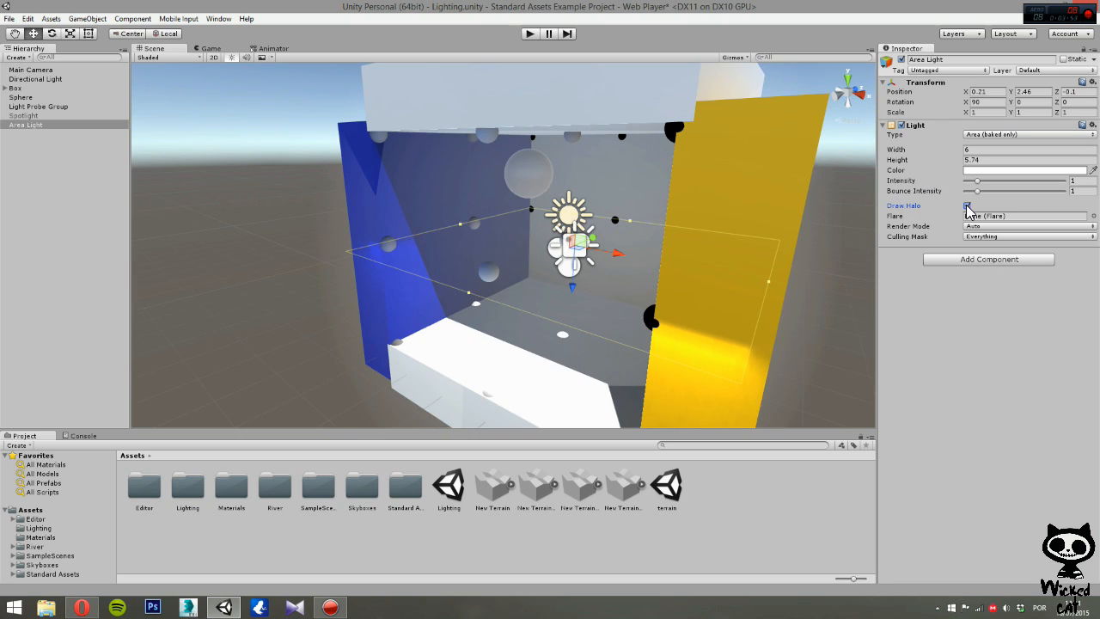
left_click(967, 206)
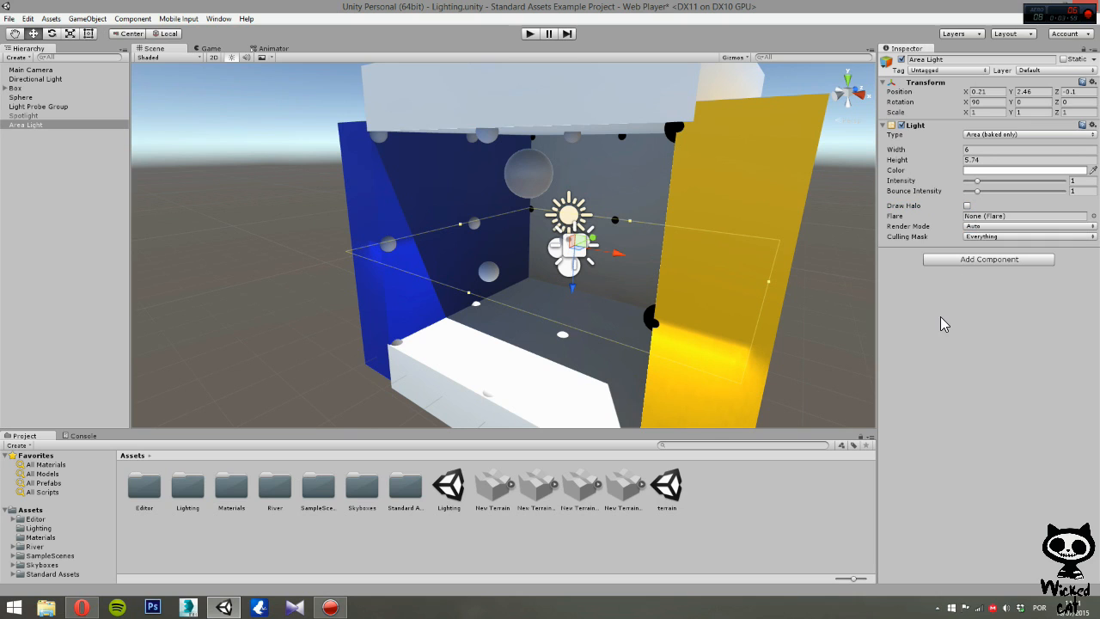
left_click(1027, 236)
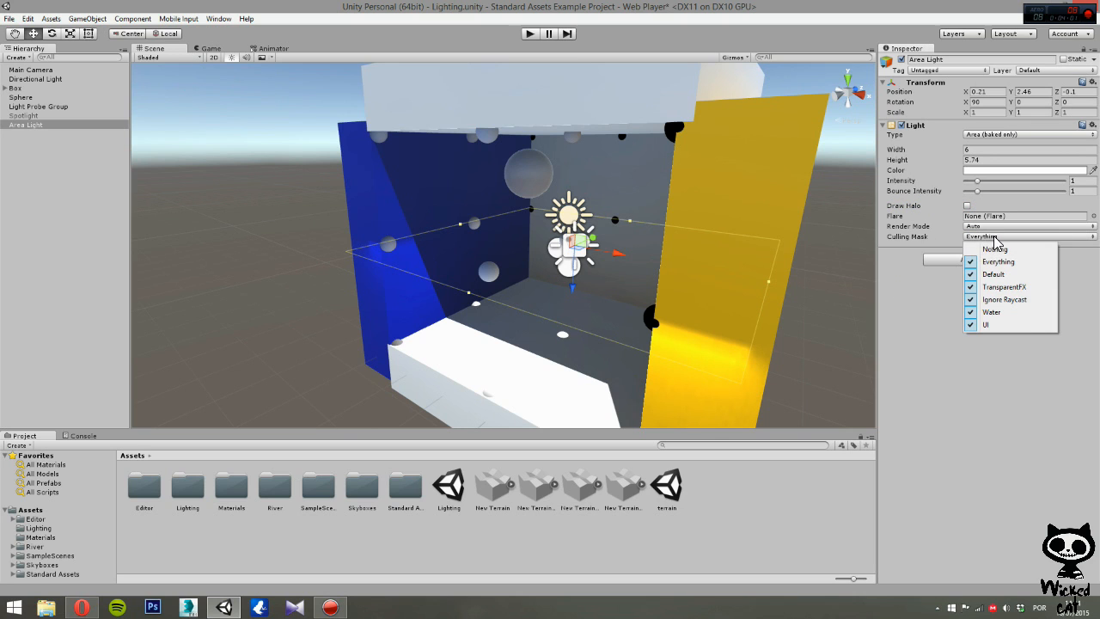
left_click(998, 261)
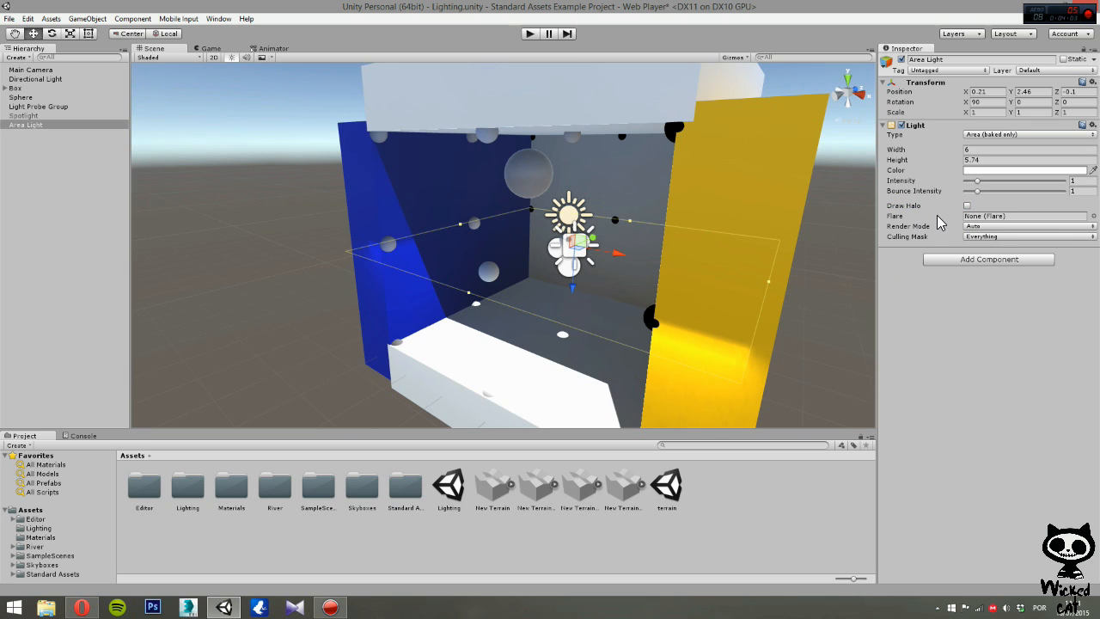
mouse_move(939, 220)
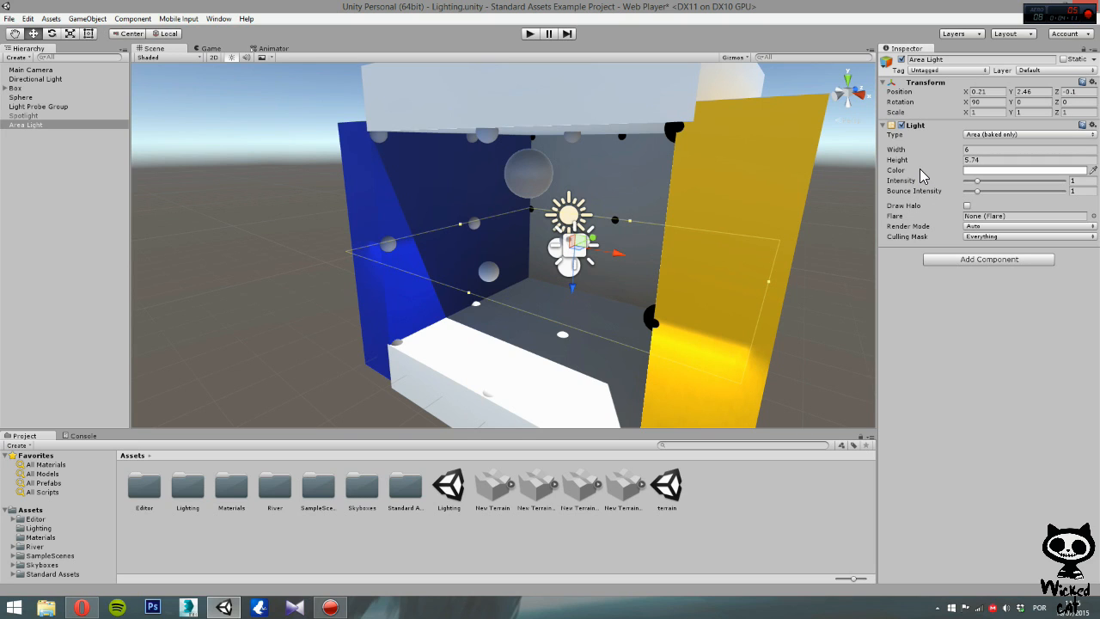
mouse_move(891, 177)
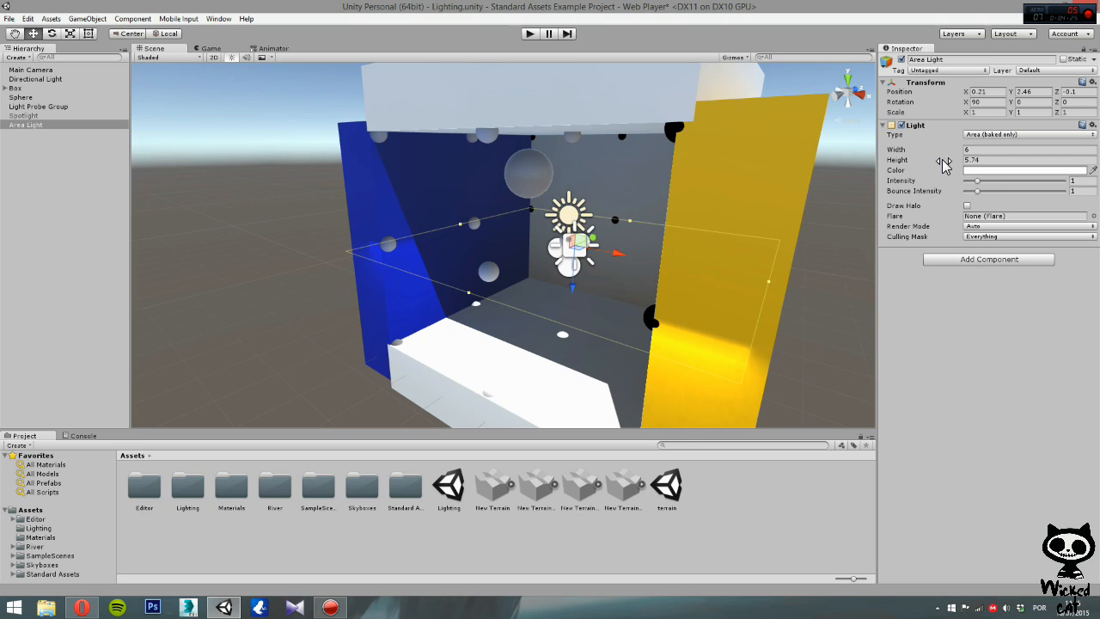
mouse_move(652, 230)
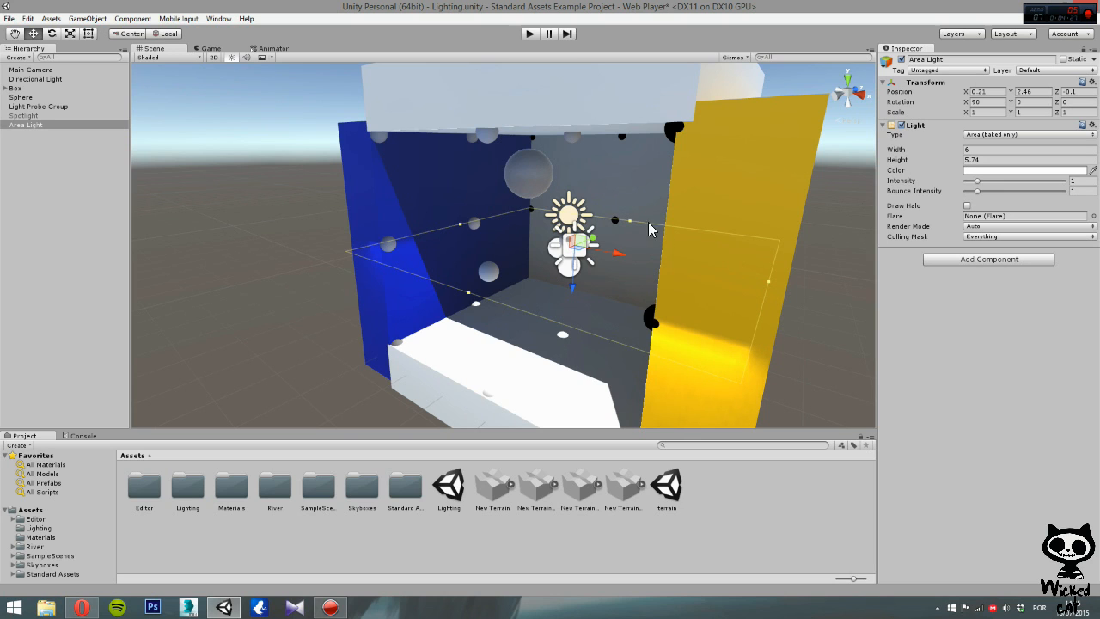
mouse_move(754, 365)
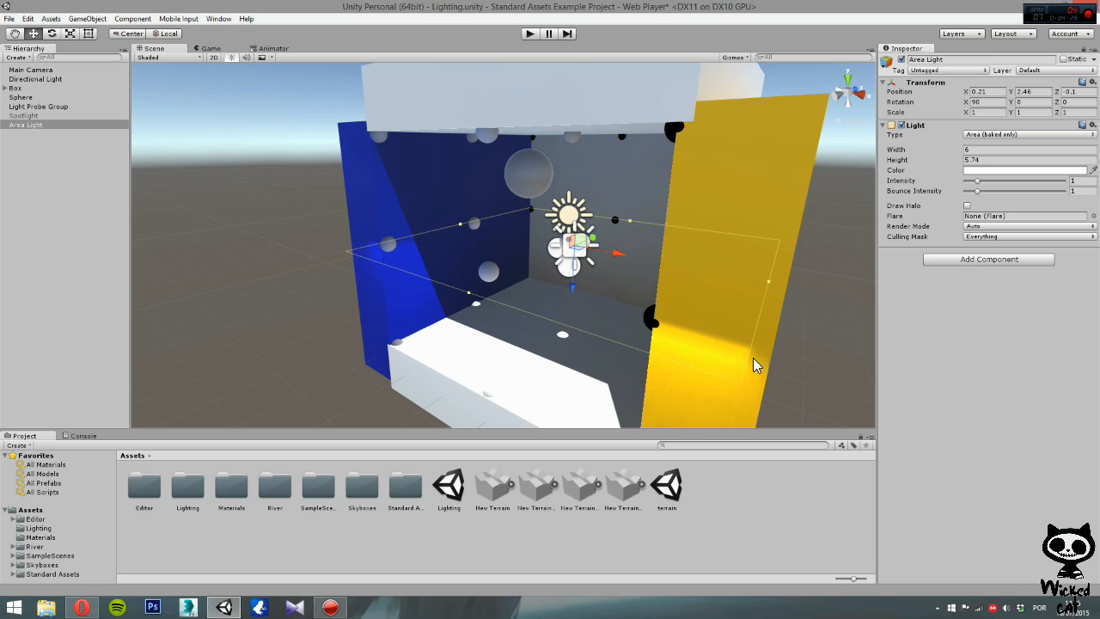
mouse_move(782, 352)
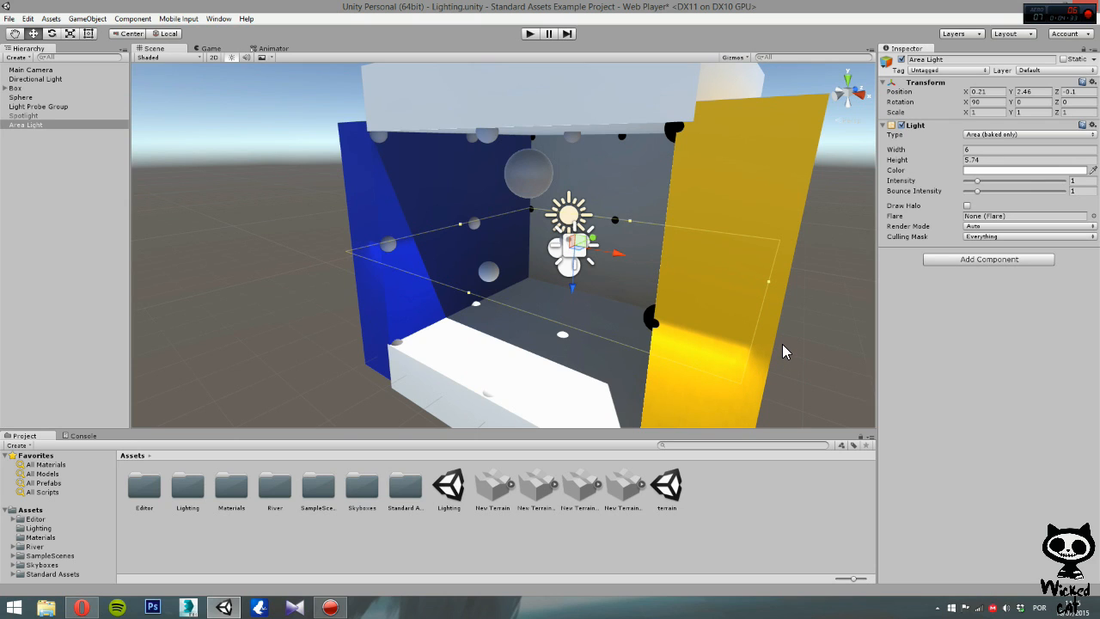
mouse_move(862, 336)
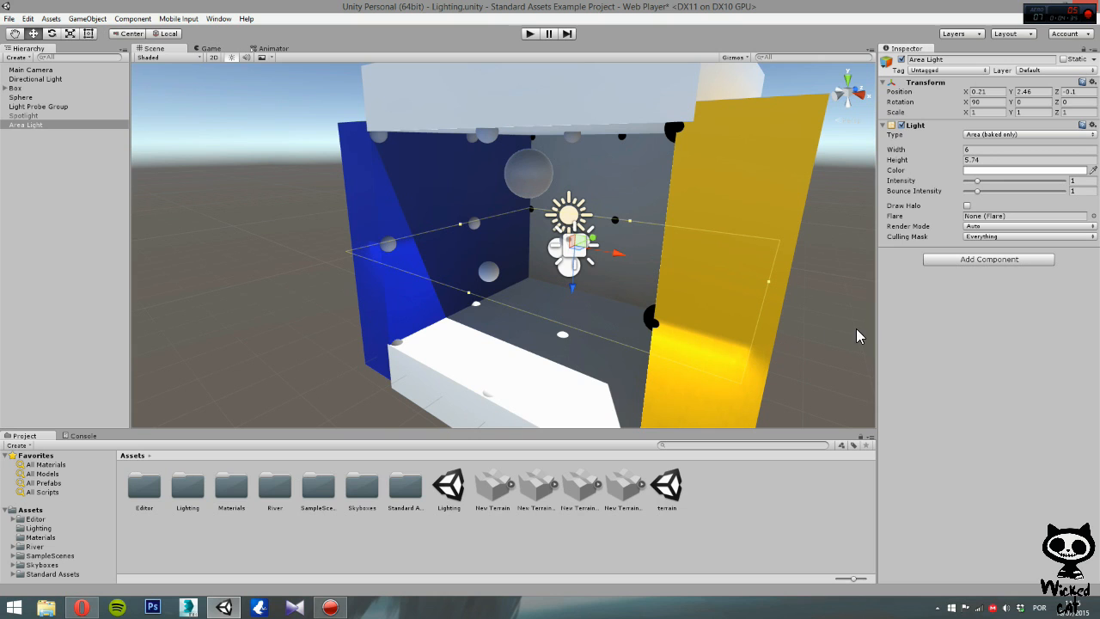
- Change the Area Light's colour to pure red (FF0000)
left_click(1025, 170)
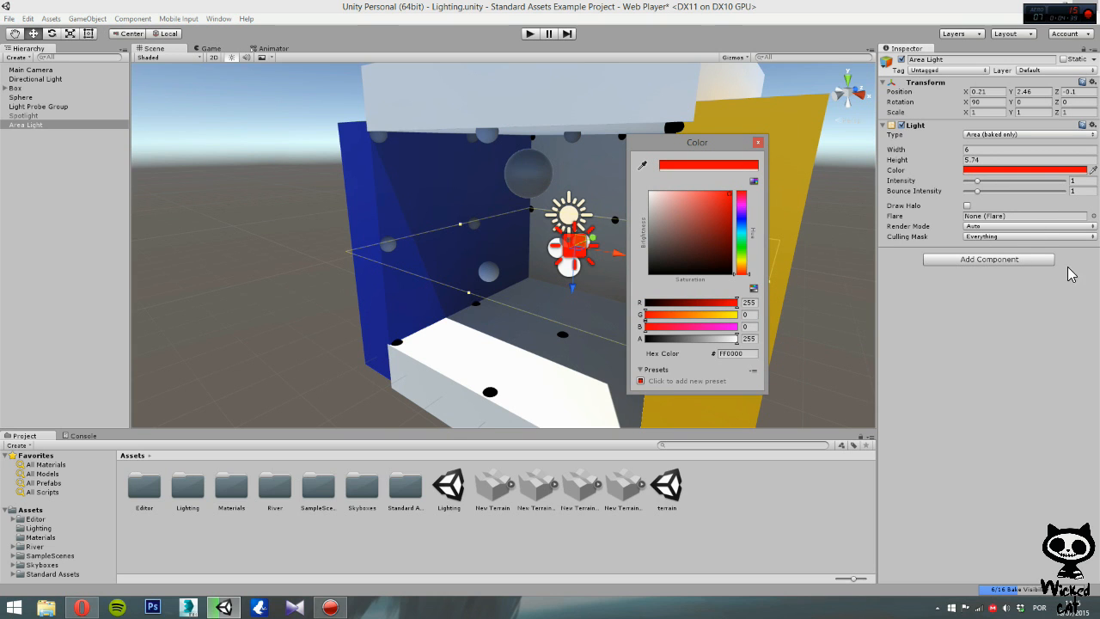
left_click(757, 141)
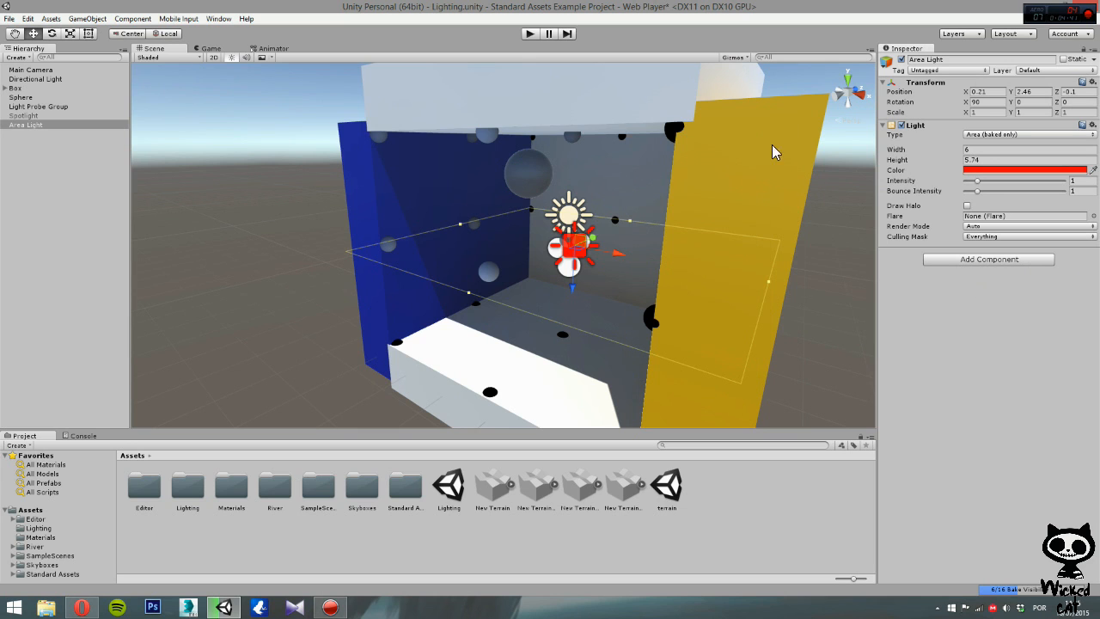
mouse_move(937, 195)
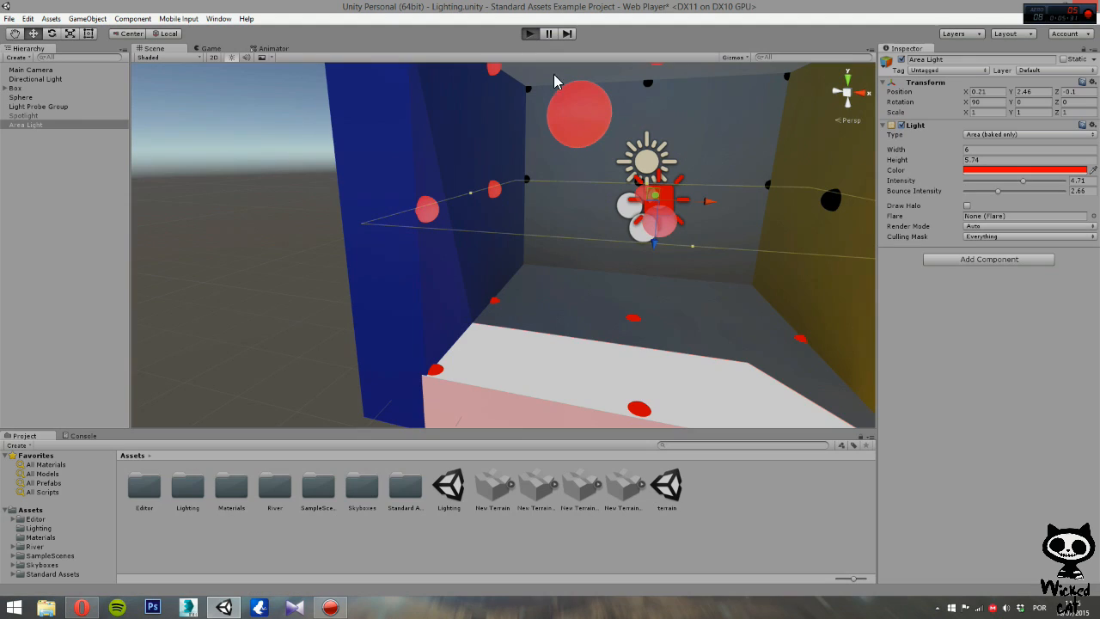
mouse_move(412, 163)
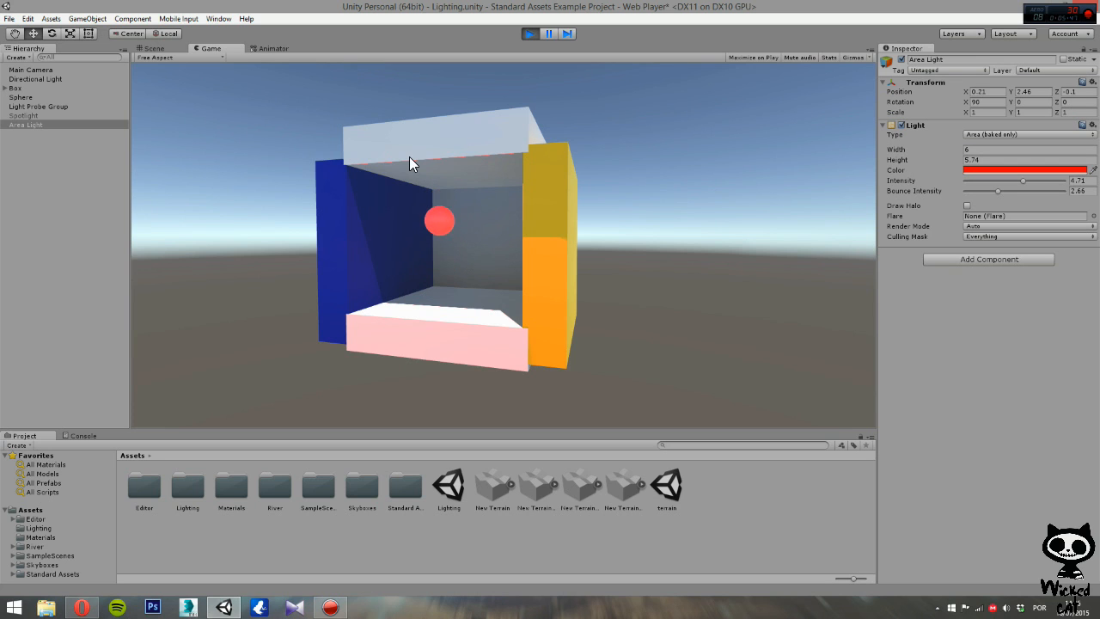
mouse_move(398, 240)
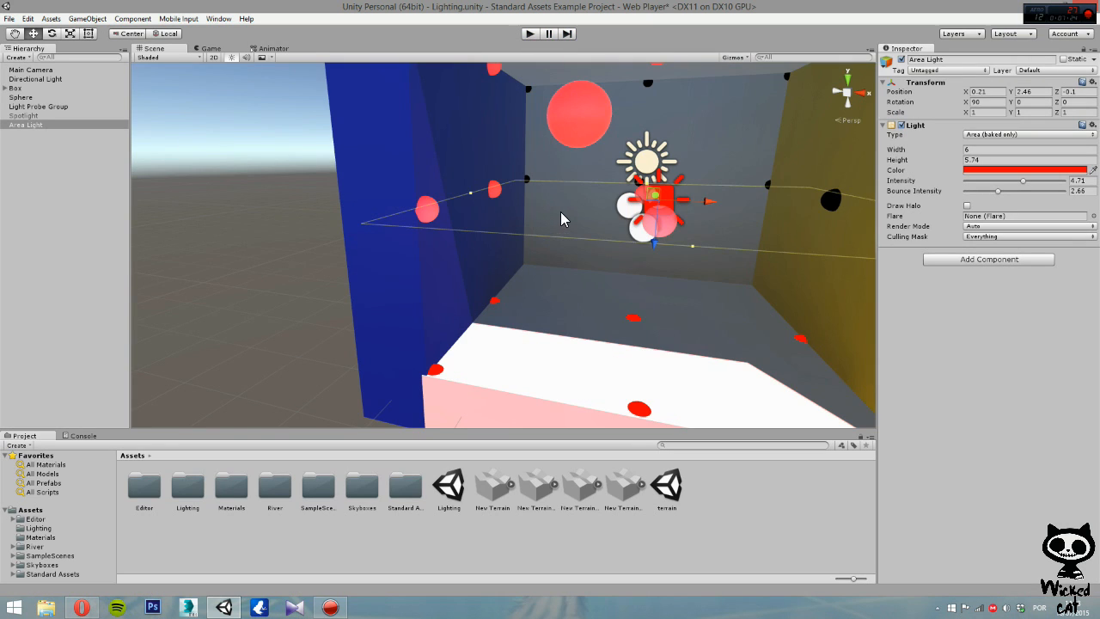
mouse_move(468, 217)
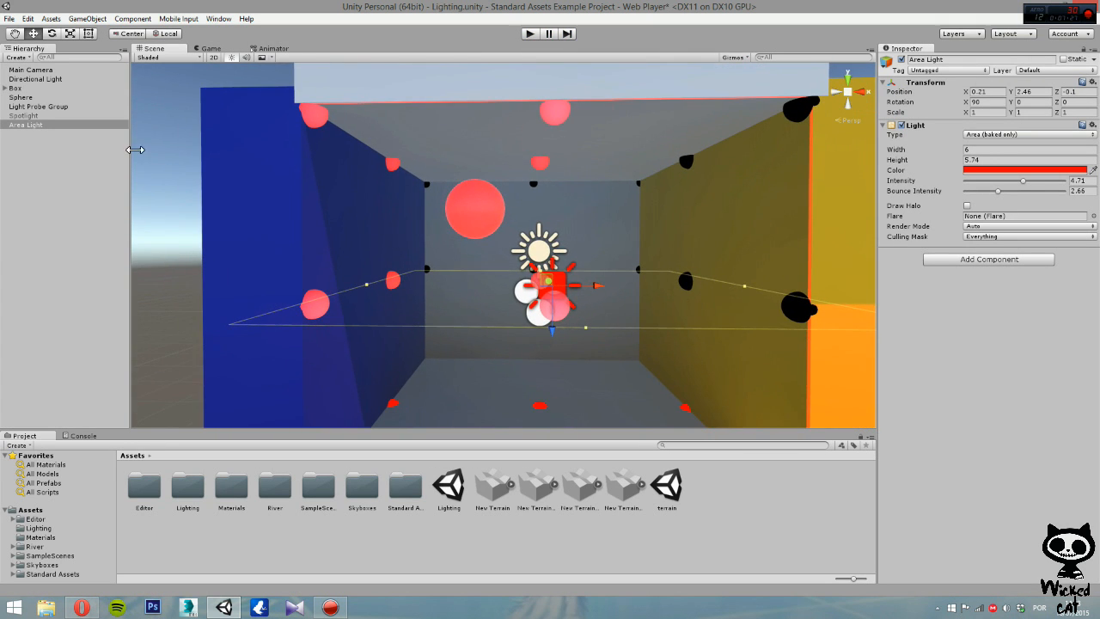
mouse_move(123, 183)
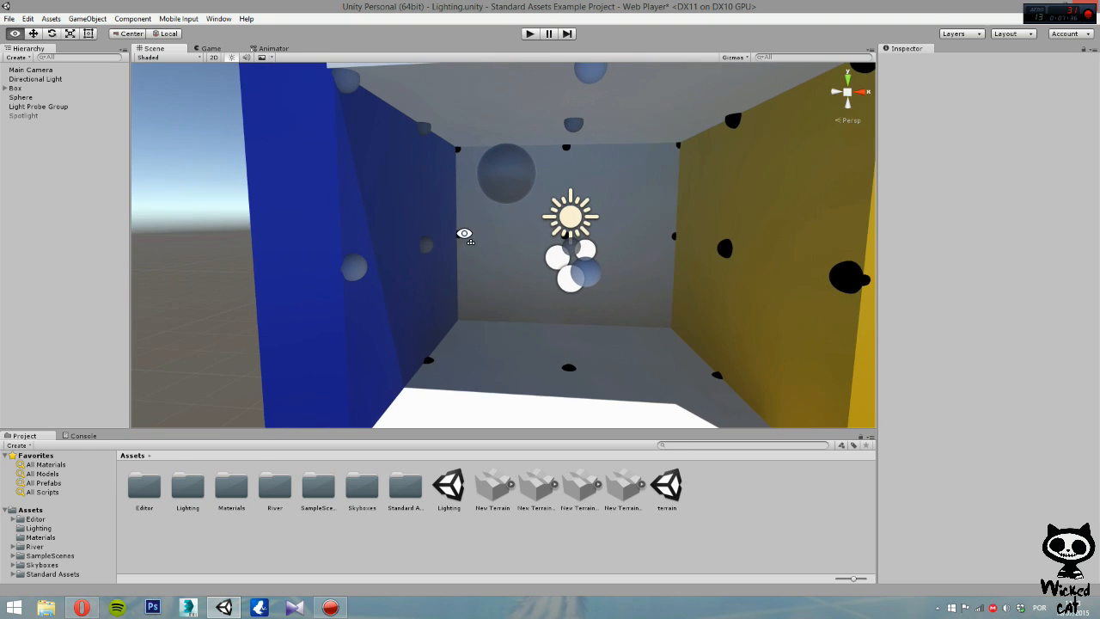
mouse_move(116, 219)
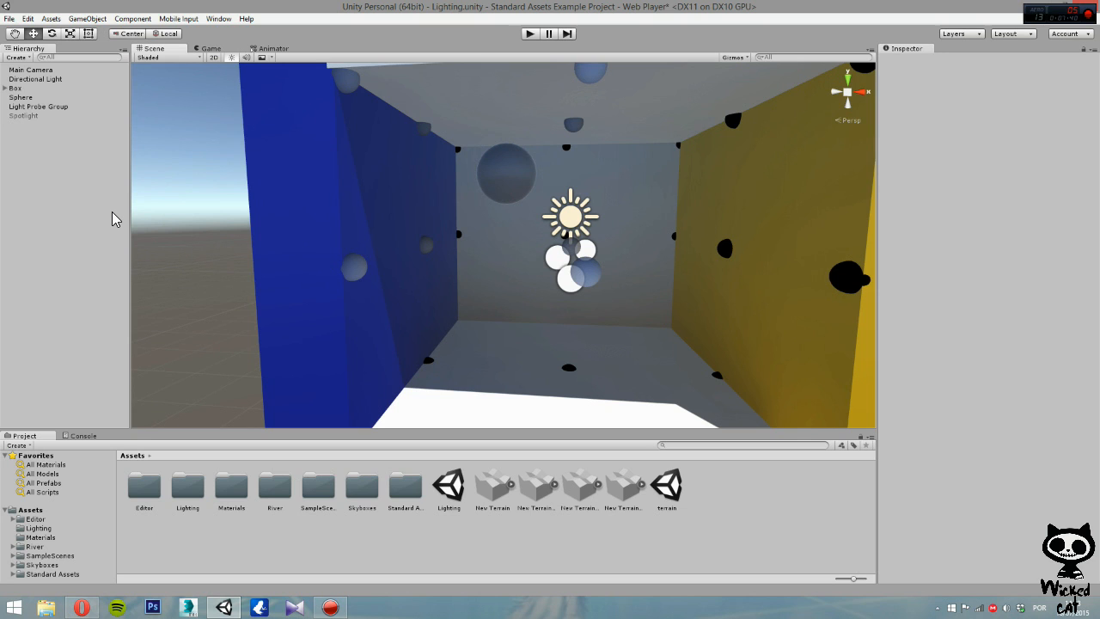
mouse_move(110, 208)
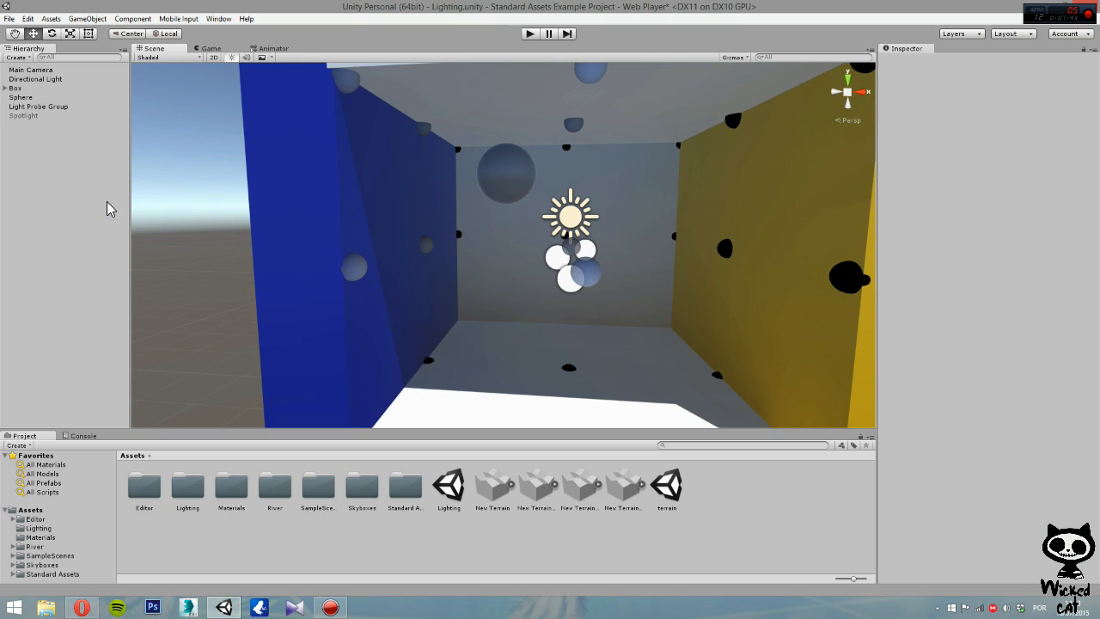
mouse_move(29, 92)
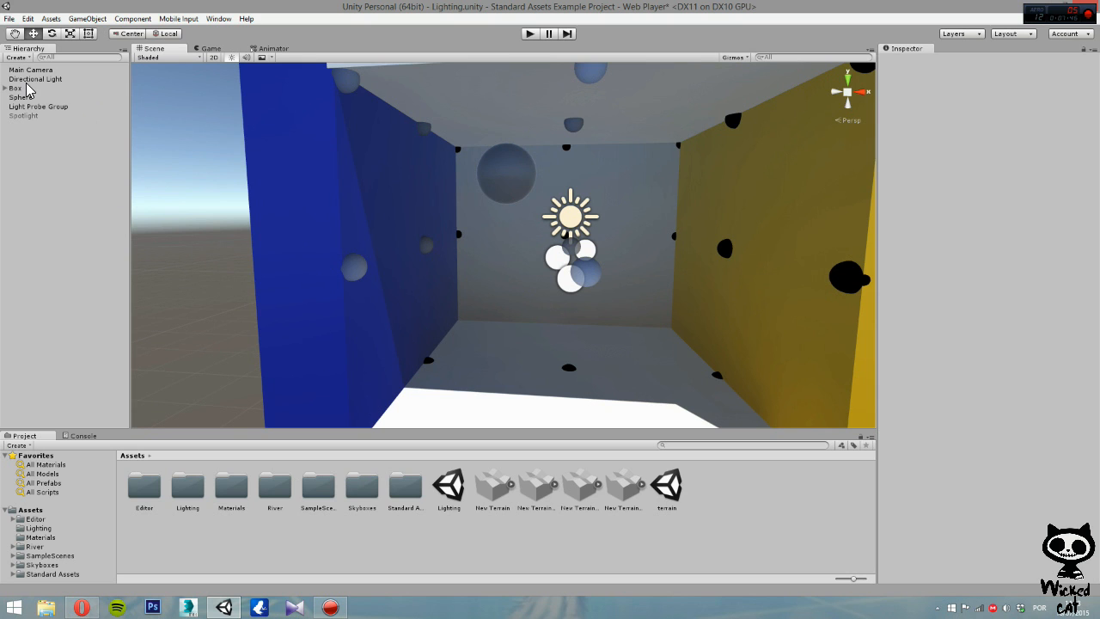
- Select the Directional Light to inspect its settings
left_click(35, 78)
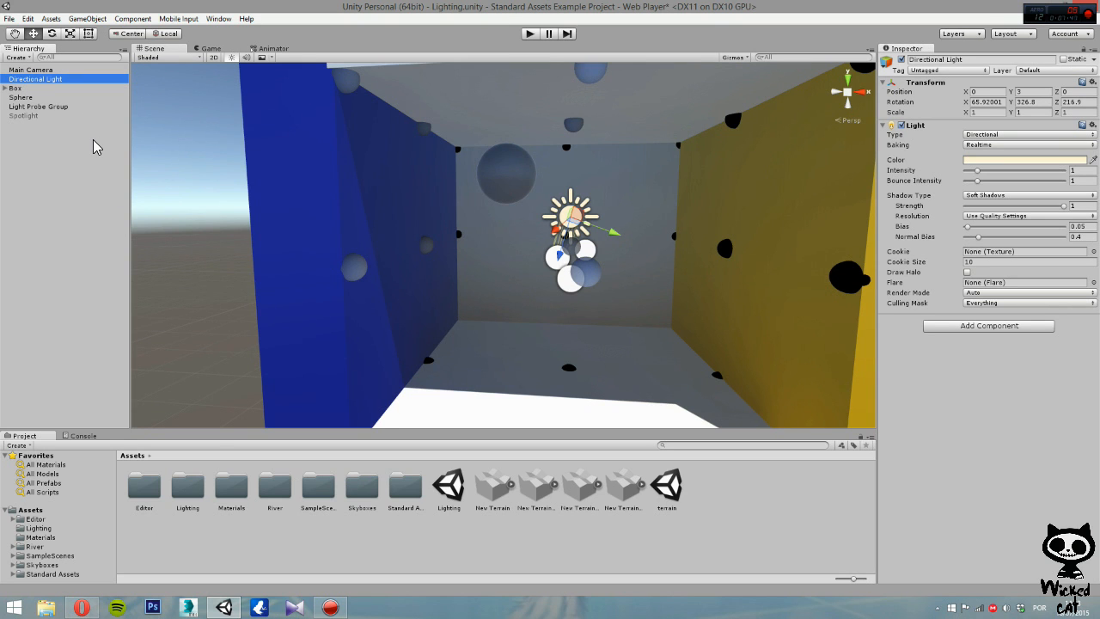
mouse_move(563, 163)
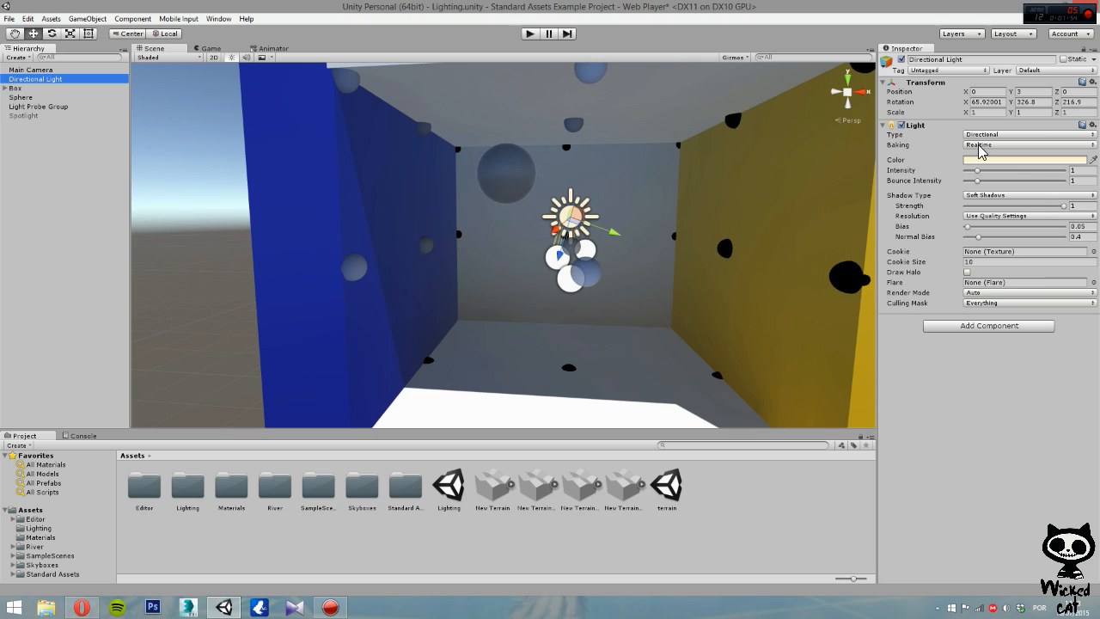
mouse_move(928, 283)
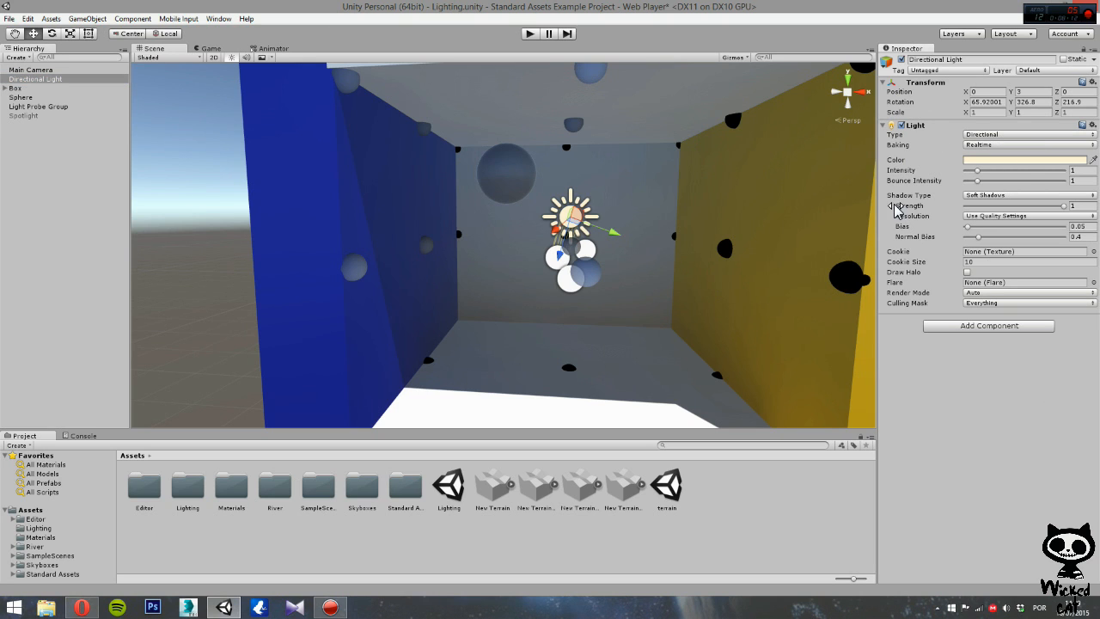
mouse_move(946, 252)
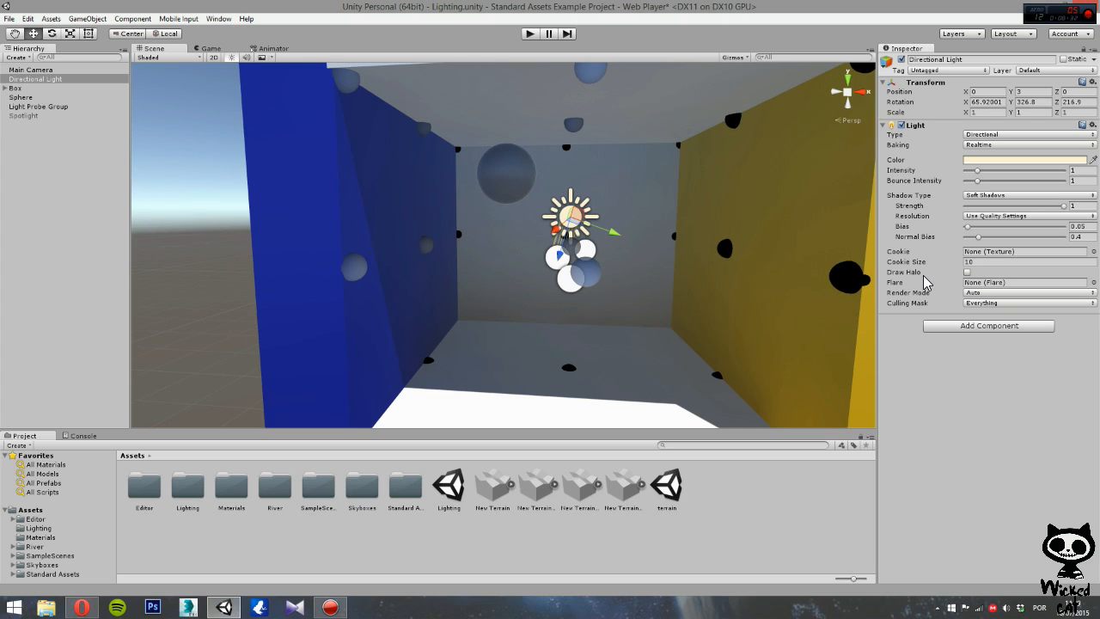
mouse_move(93, 77)
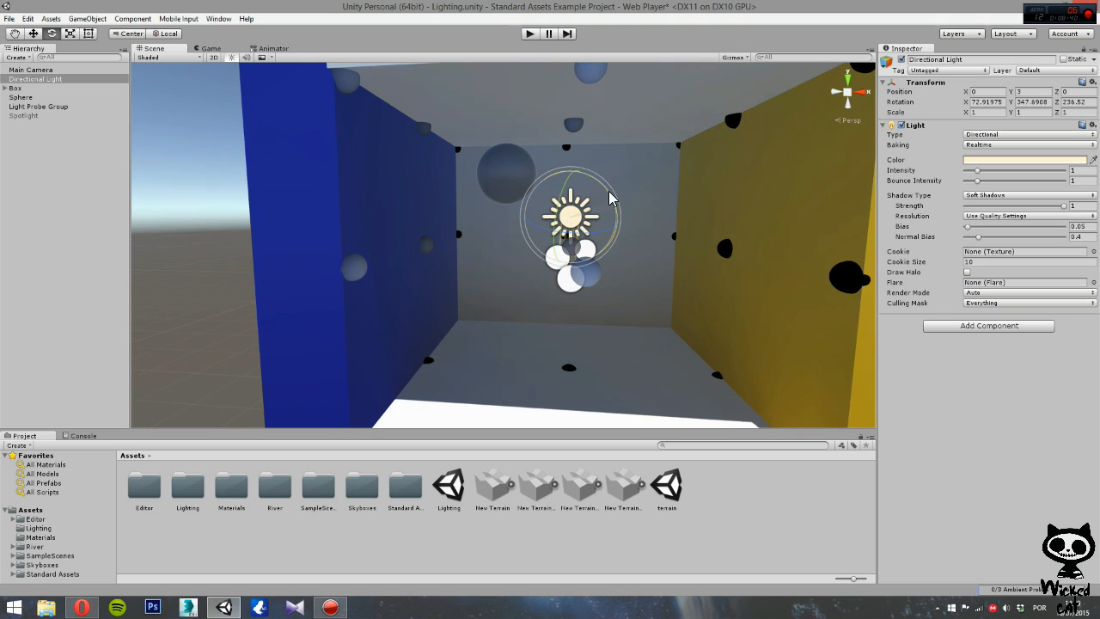
- Rotate the Directional Light to about 65.8, 326.5, 216.6 degrees
left_click_drag(610, 198, 618, 230)
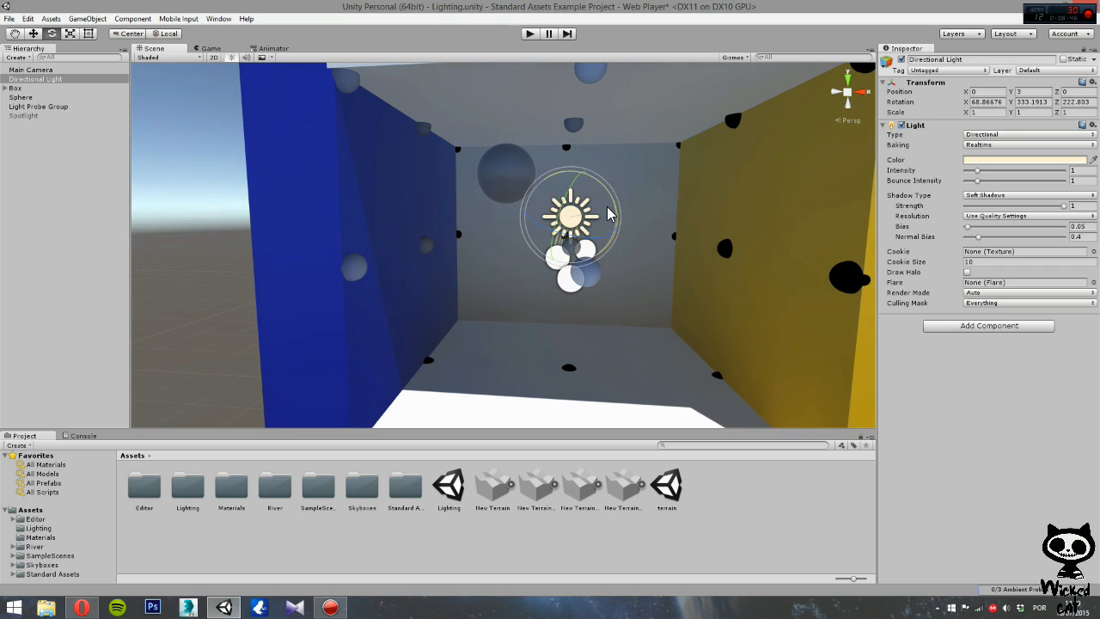
left_click_drag(610, 213, 437, 305)
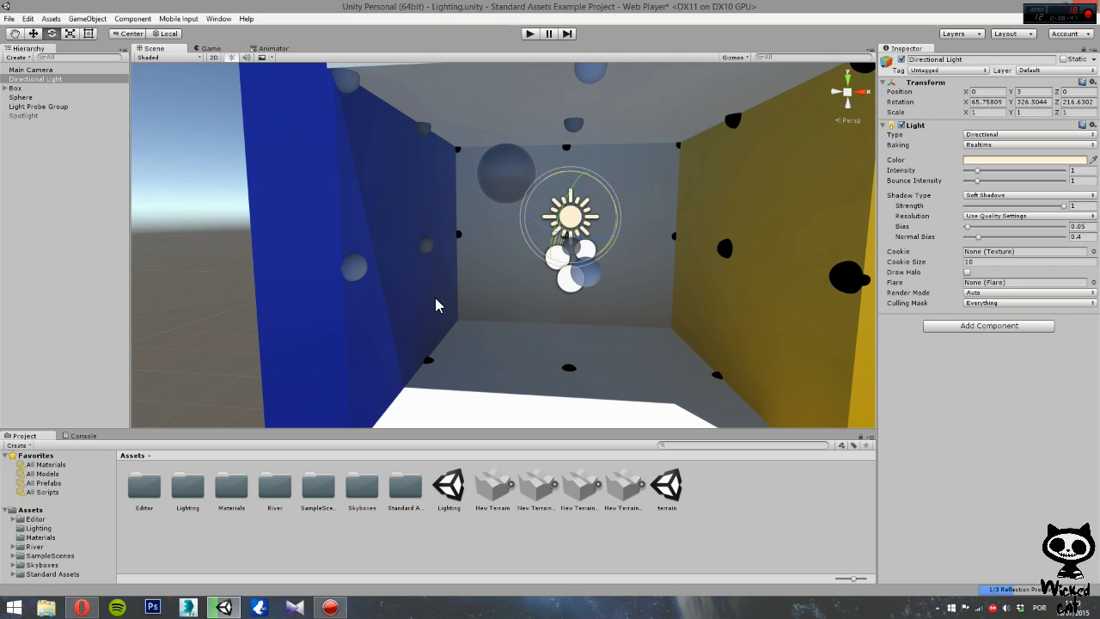
mouse_move(429, 295)
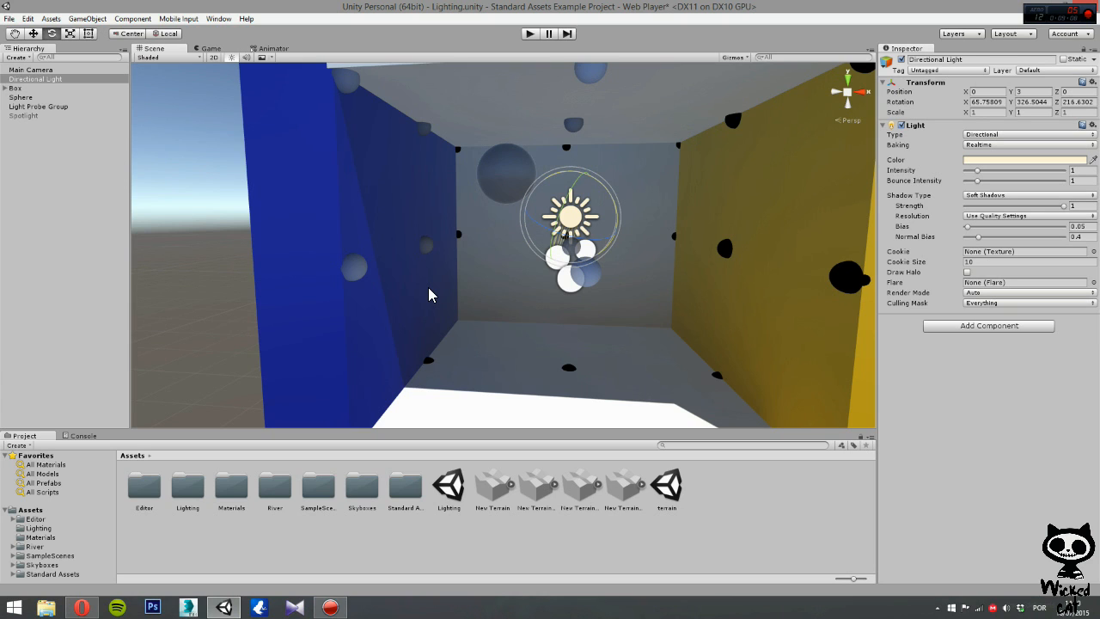
mouse_move(261, 307)
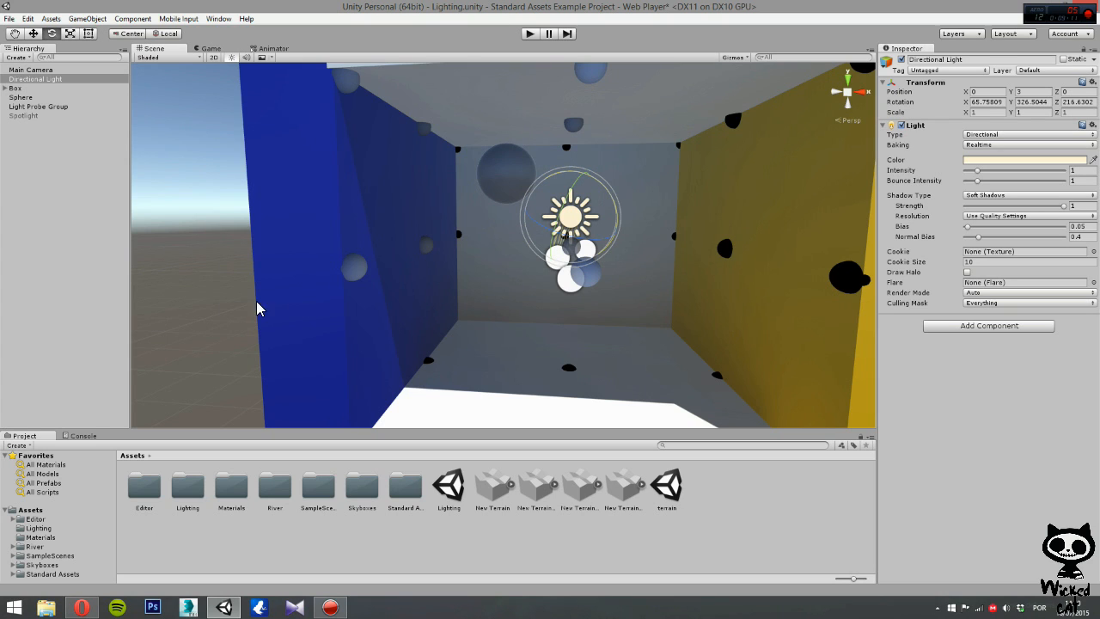
mouse_move(325, 314)
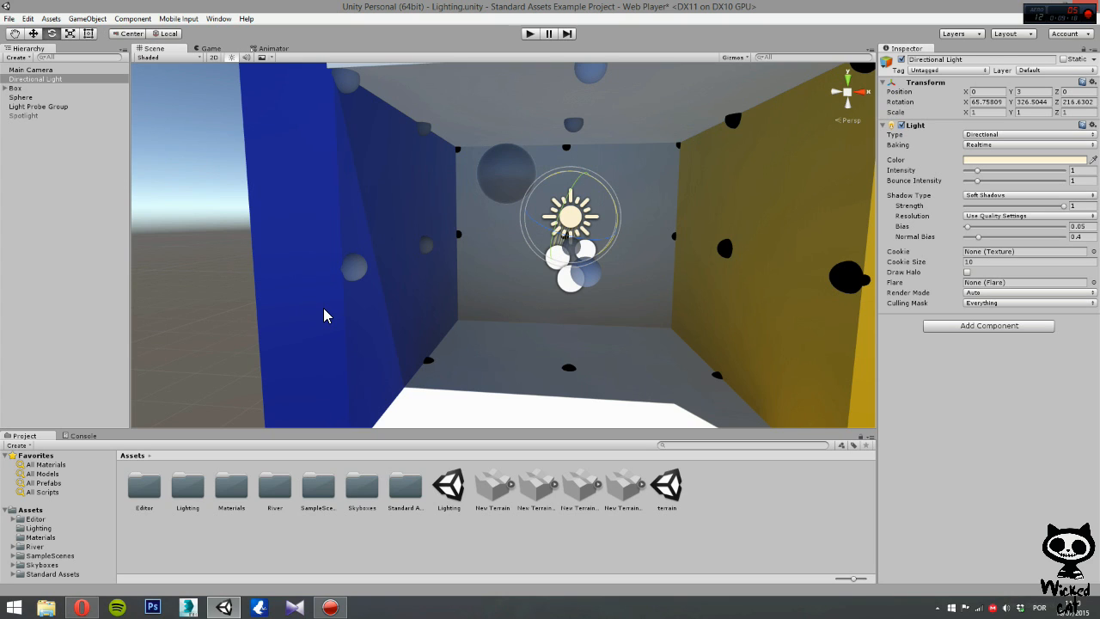
mouse_move(314, 300)
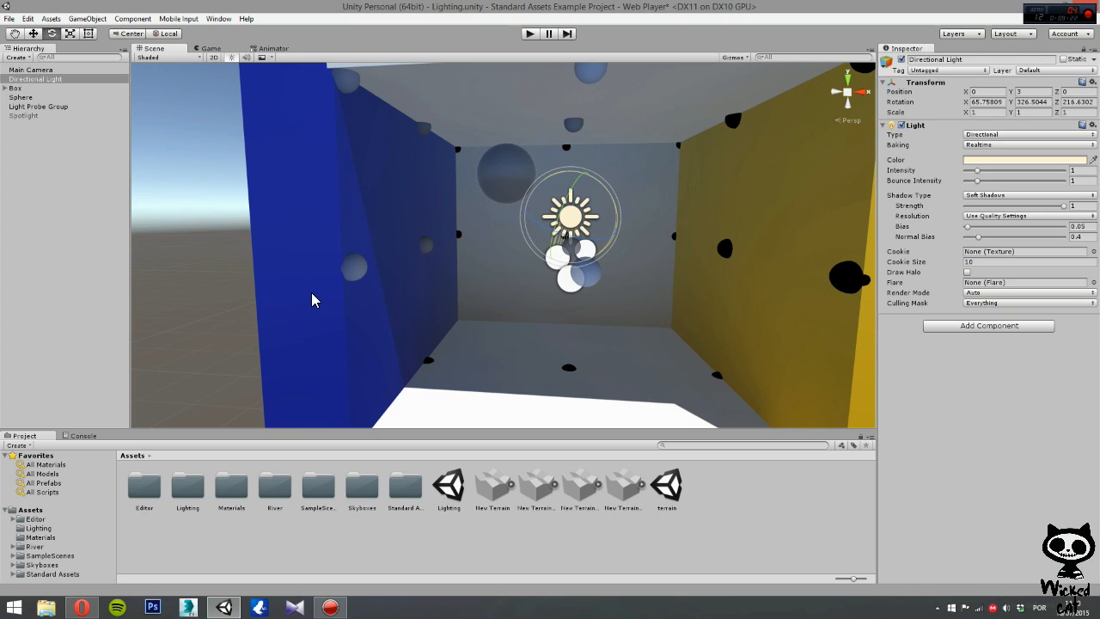